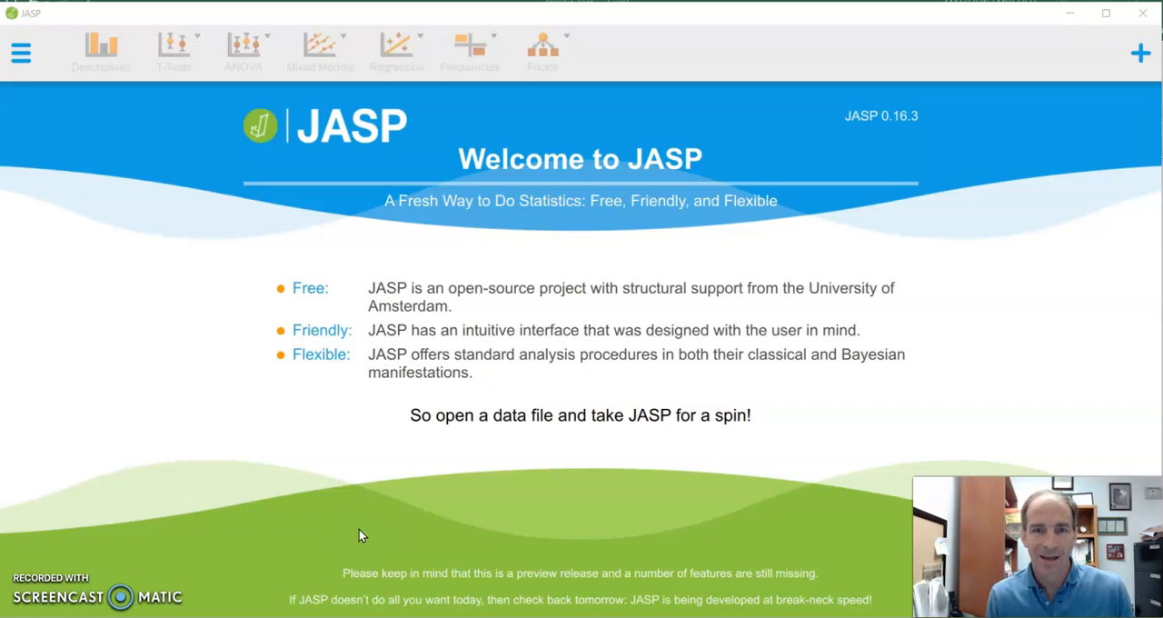
{"action": "mouse_move", "coordinate": [593, 521]}
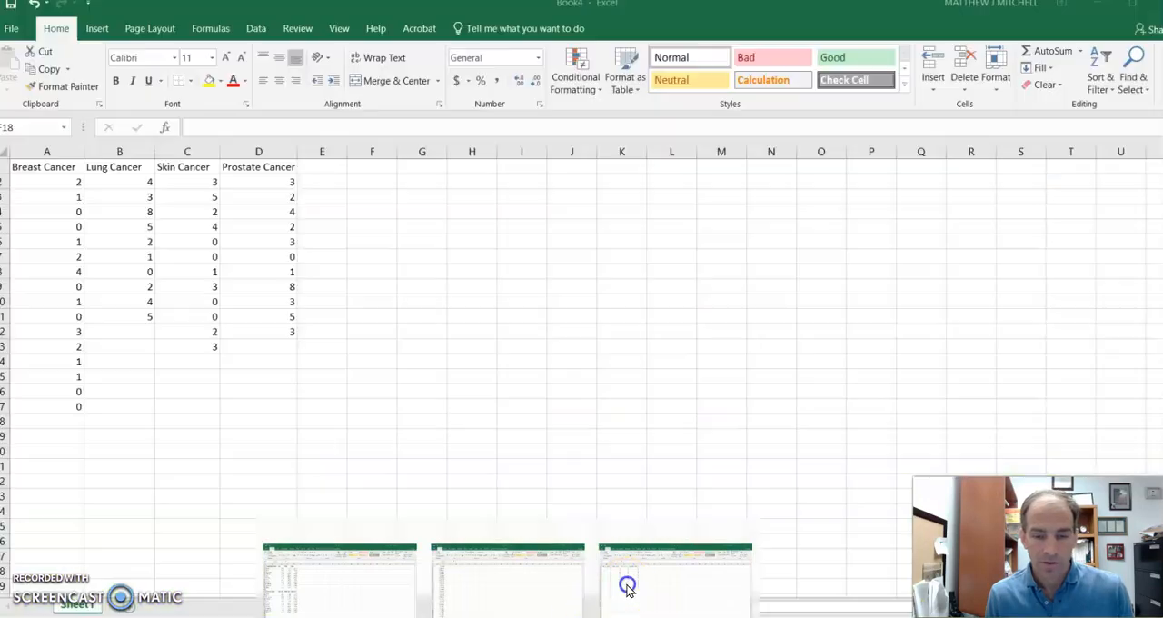
{"action": "left_click", "coordinate": [372, 421]}
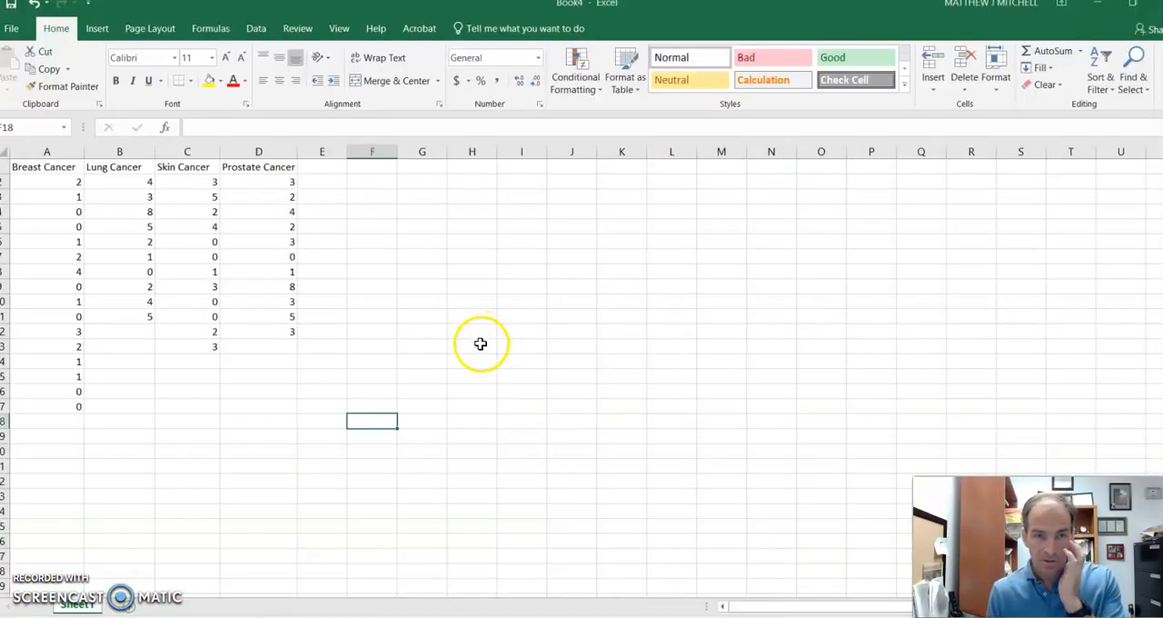
{"action": "mouse_move", "coordinate": [296, 323]}
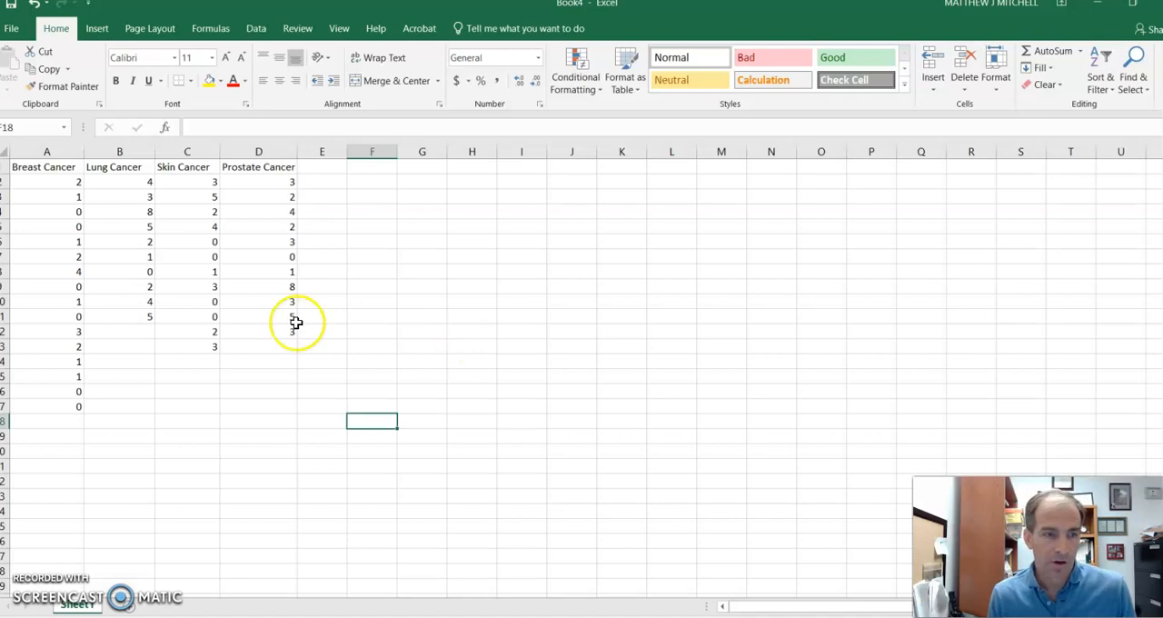
{"action": "mouse_move", "coordinate": [241, 309]}
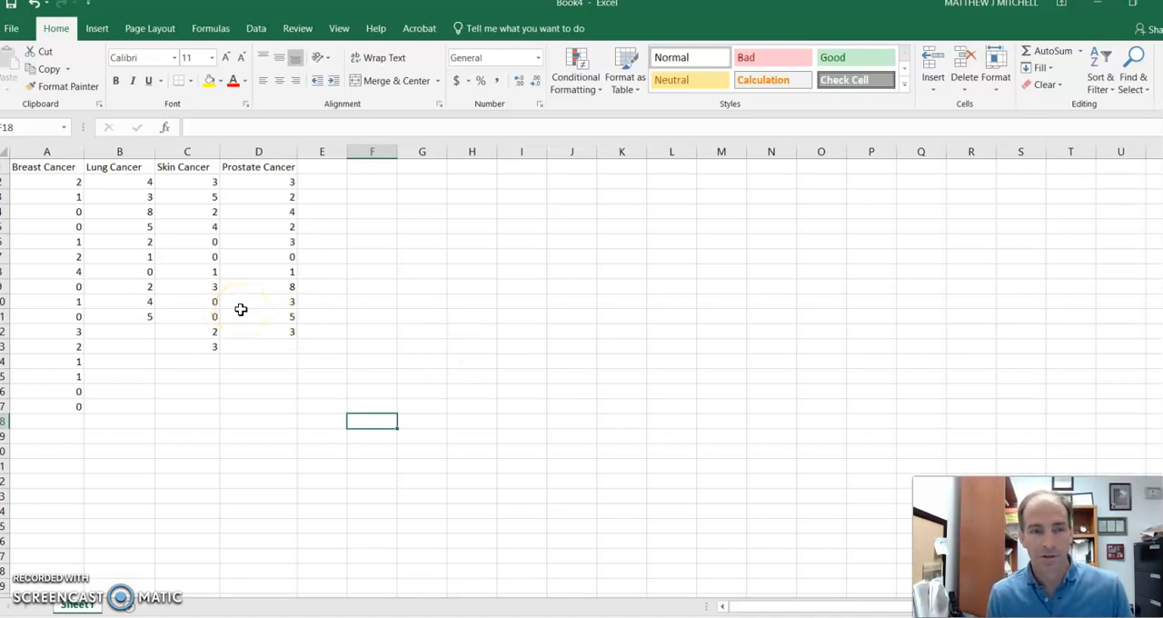
{"action": "mouse_move", "coordinate": [231, 297]}
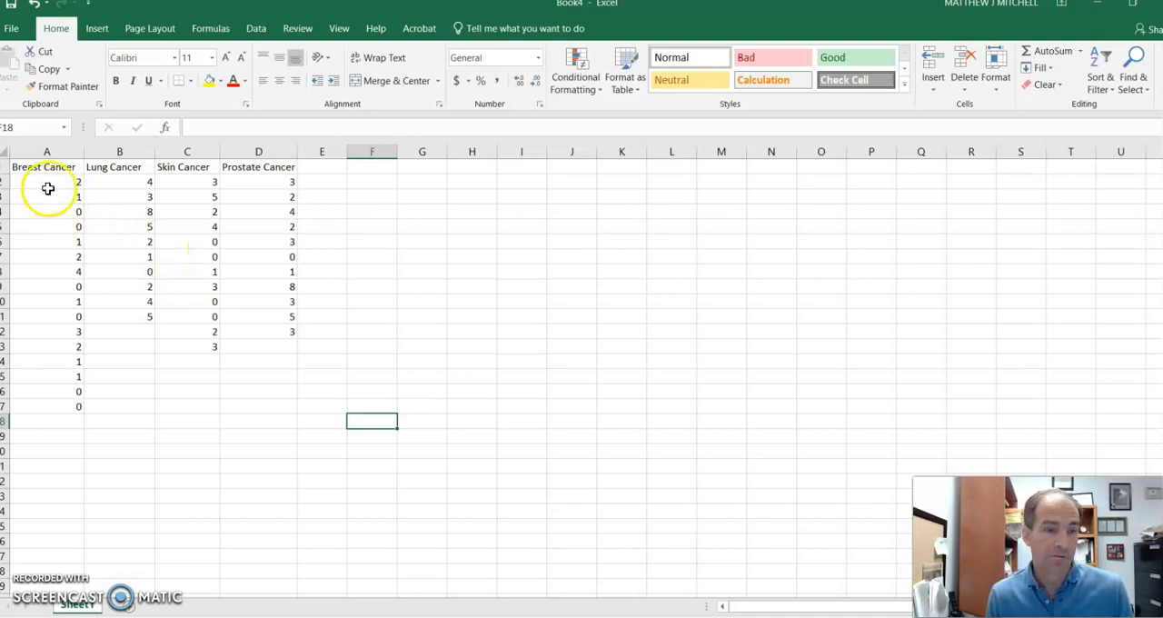
{"action": "mouse_move", "coordinate": [47, 185]}
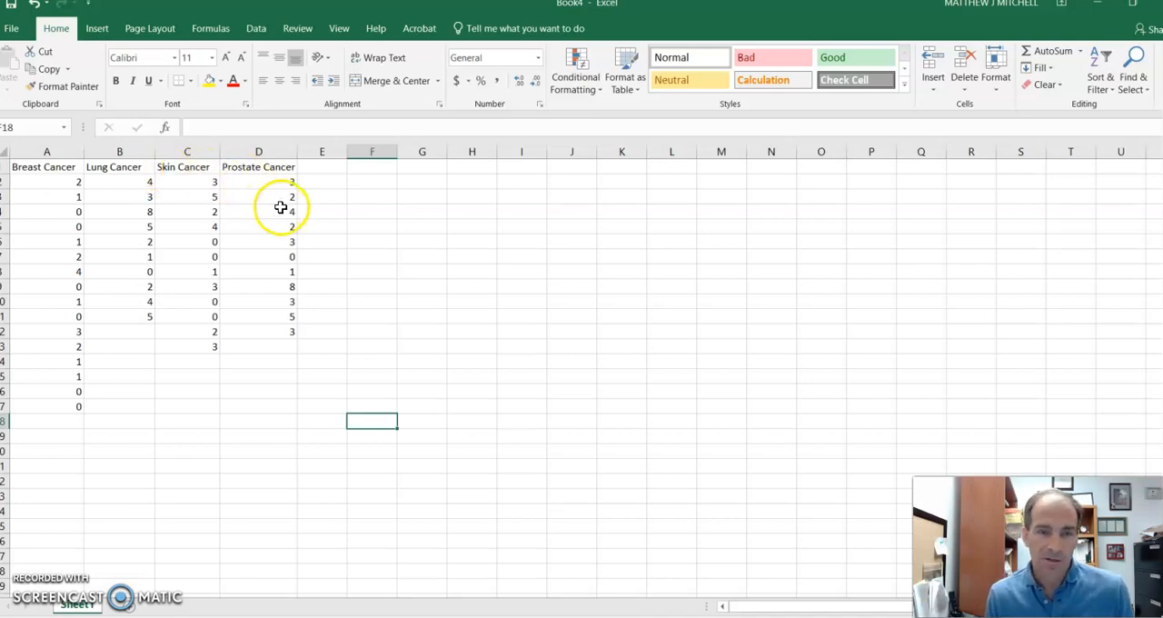
{"action": "mouse_move", "coordinate": [83, 217]}
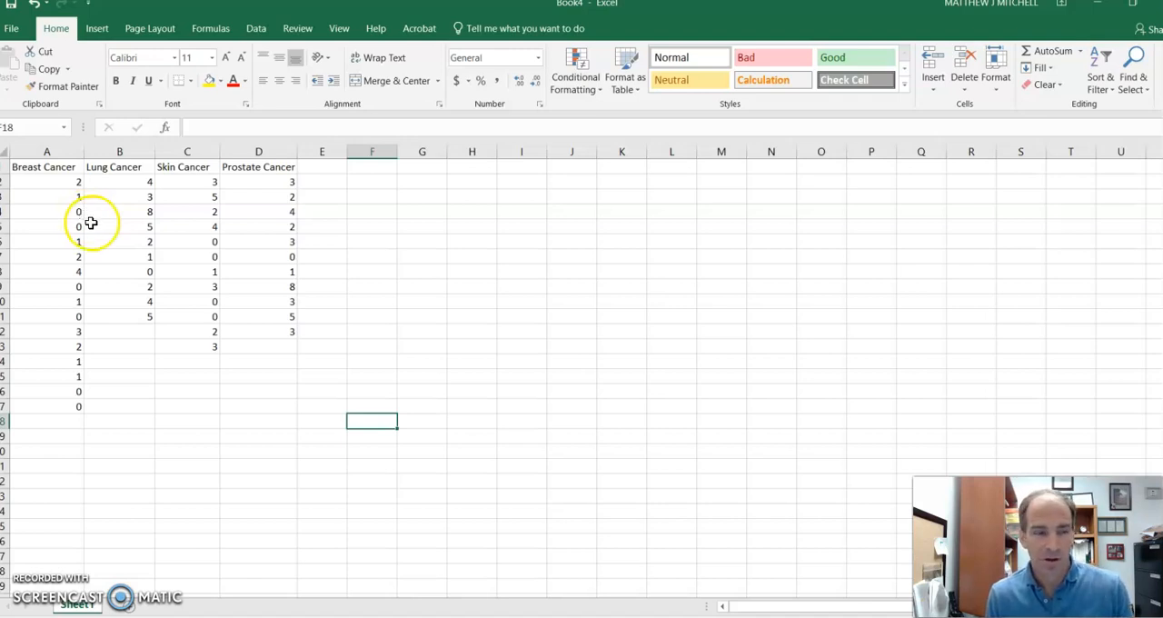
{"action": "mouse_move", "coordinate": [170, 263]}
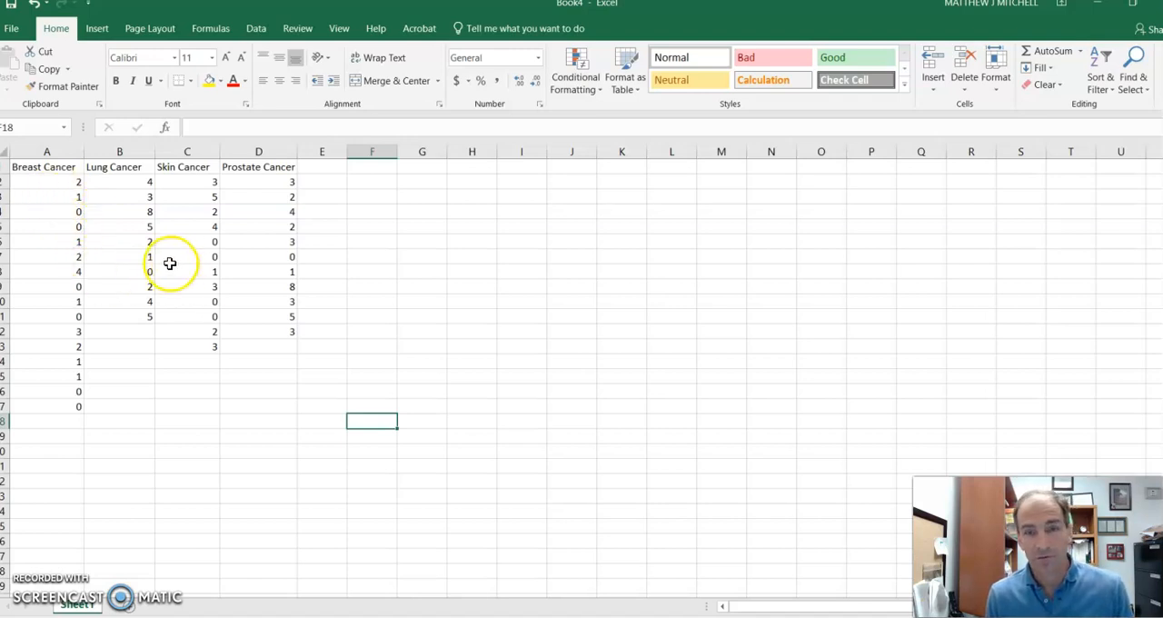
{"action": "mouse_move", "coordinate": [122, 264]}
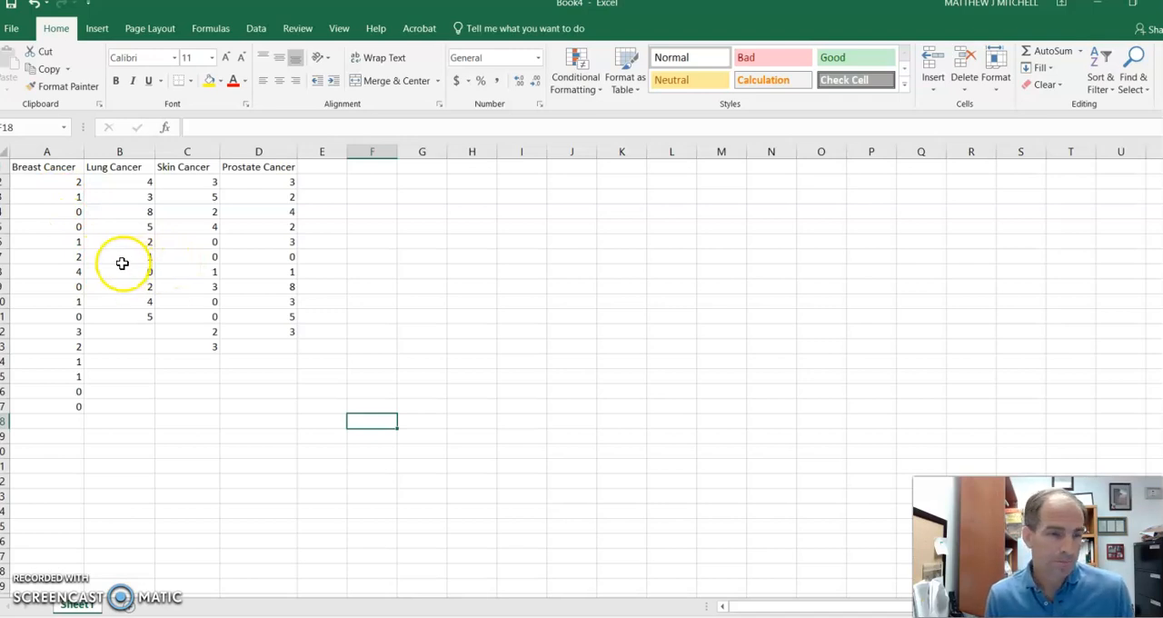
{"action": "mouse_move", "coordinate": [55, 322]}
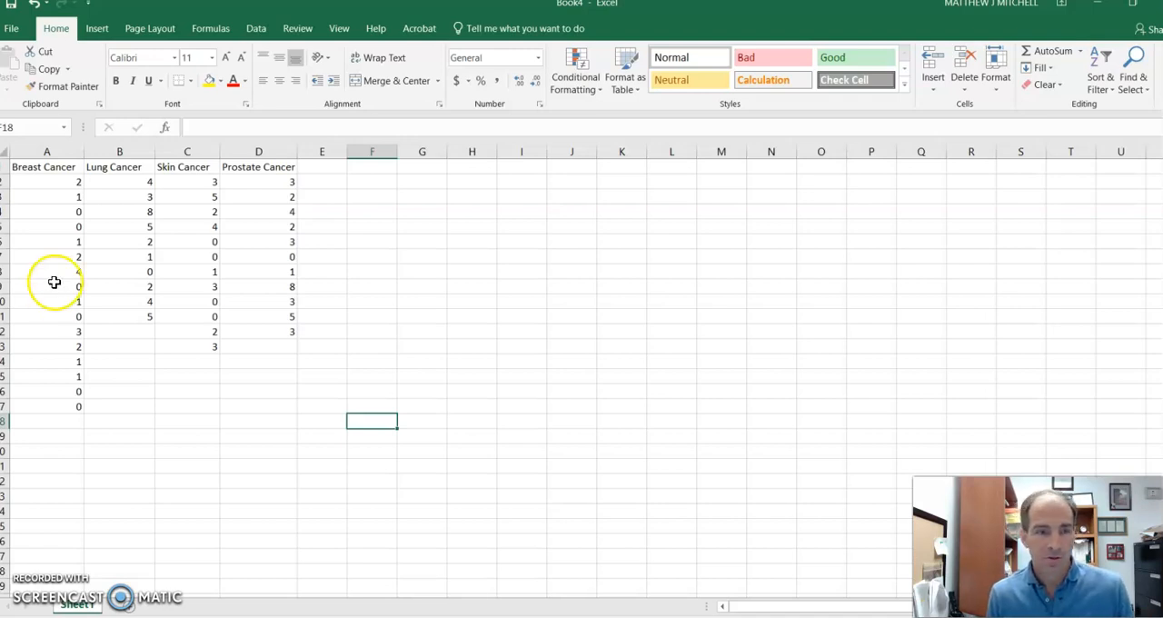
{"action": "mouse_move", "coordinate": [112, 286]}
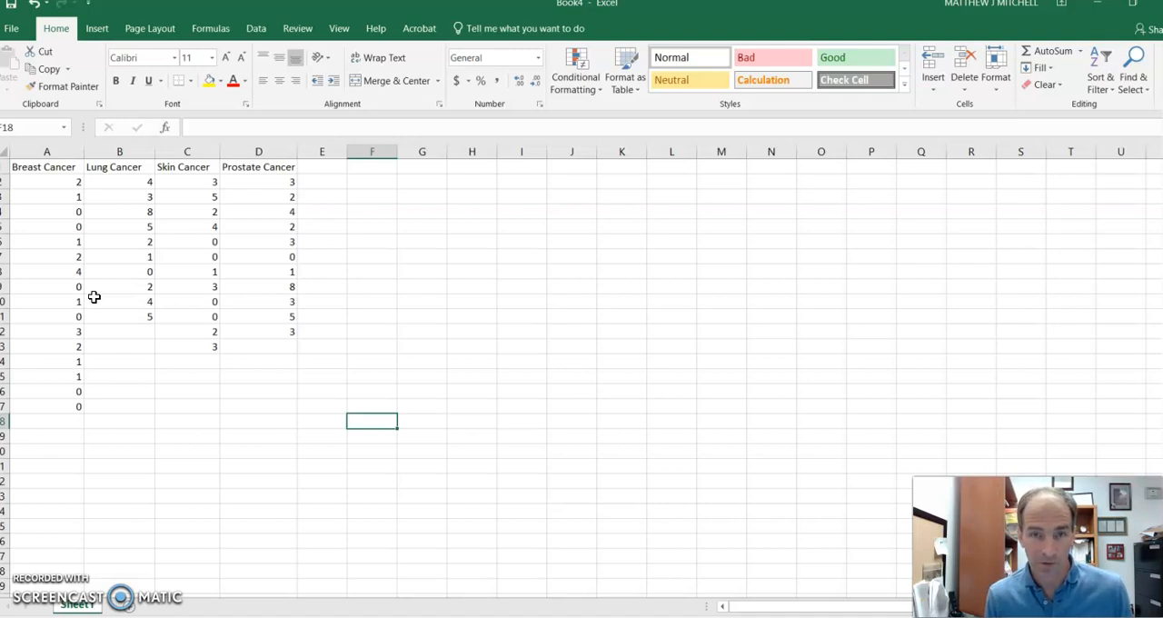
{"action": "mouse_move", "coordinate": [86, 293]}
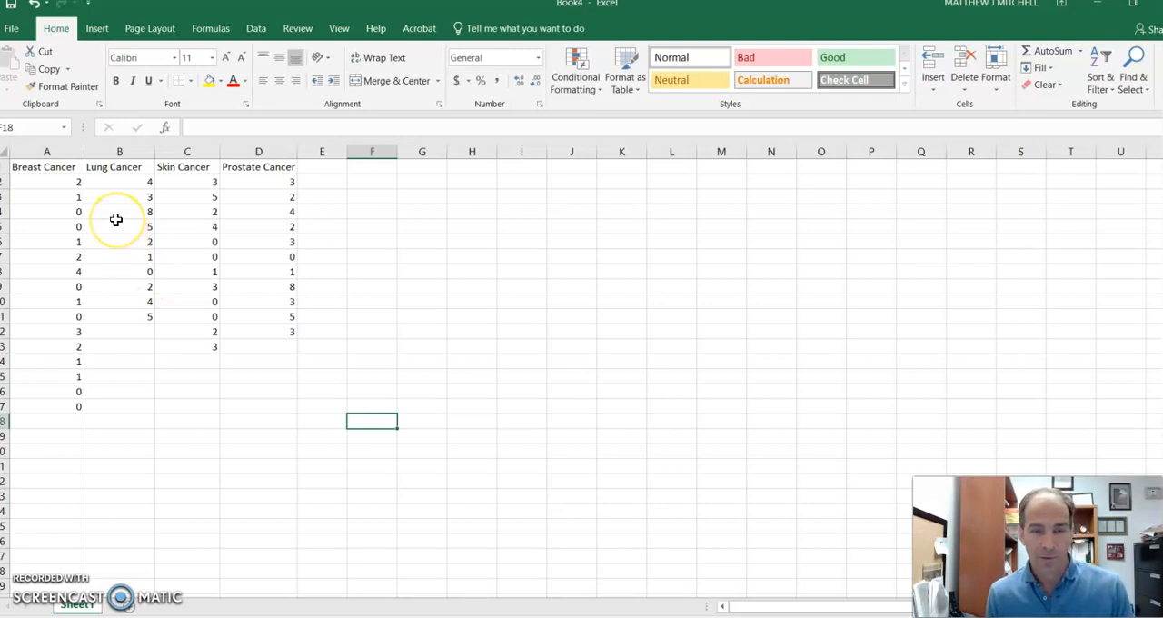
{"action": "mouse_move", "coordinate": [148, 291]}
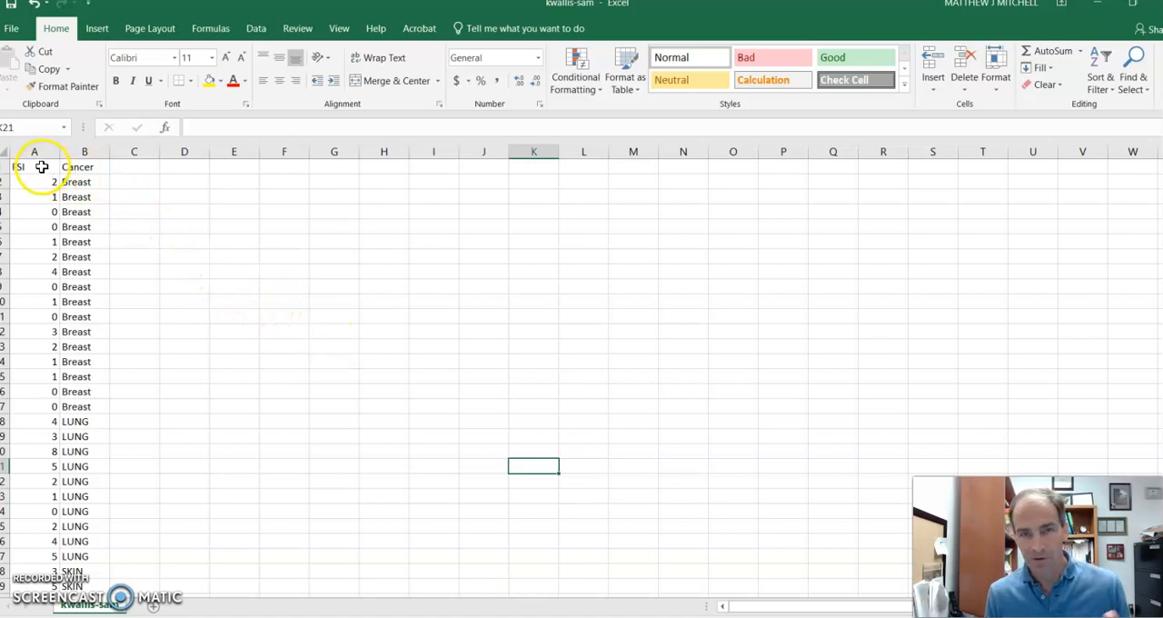
{"action": "mouse_move", "coordinate": [41, 188]}
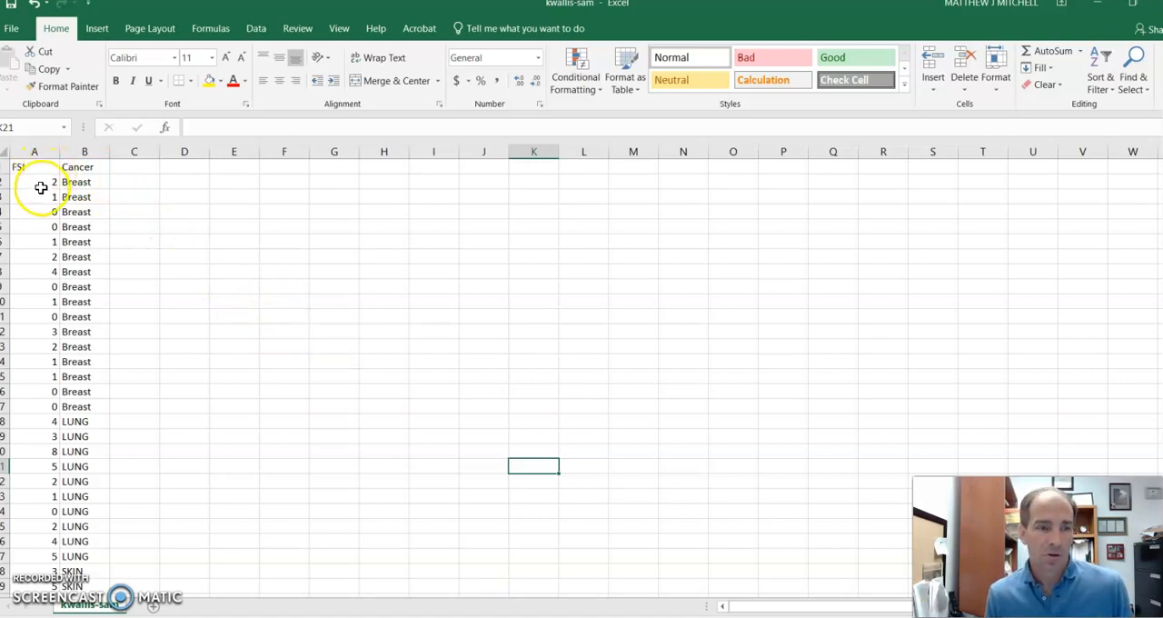
{"action": "mouse_move", "coordinate": [71, 271]}
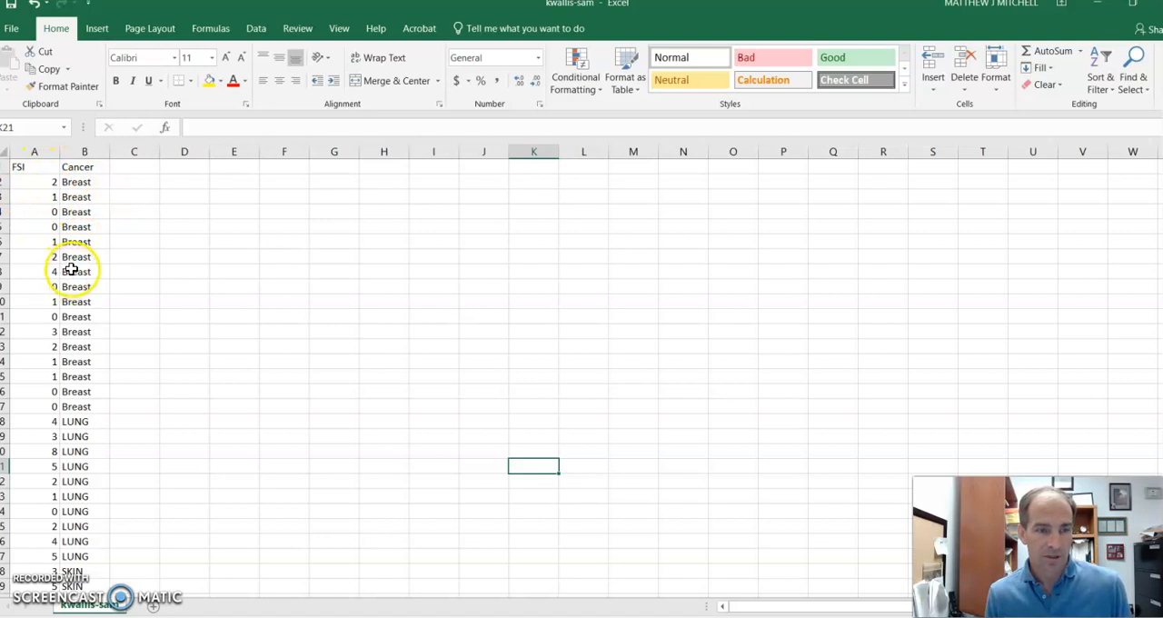
{"action": "mouse_move", "coordinate": [48, 160]}
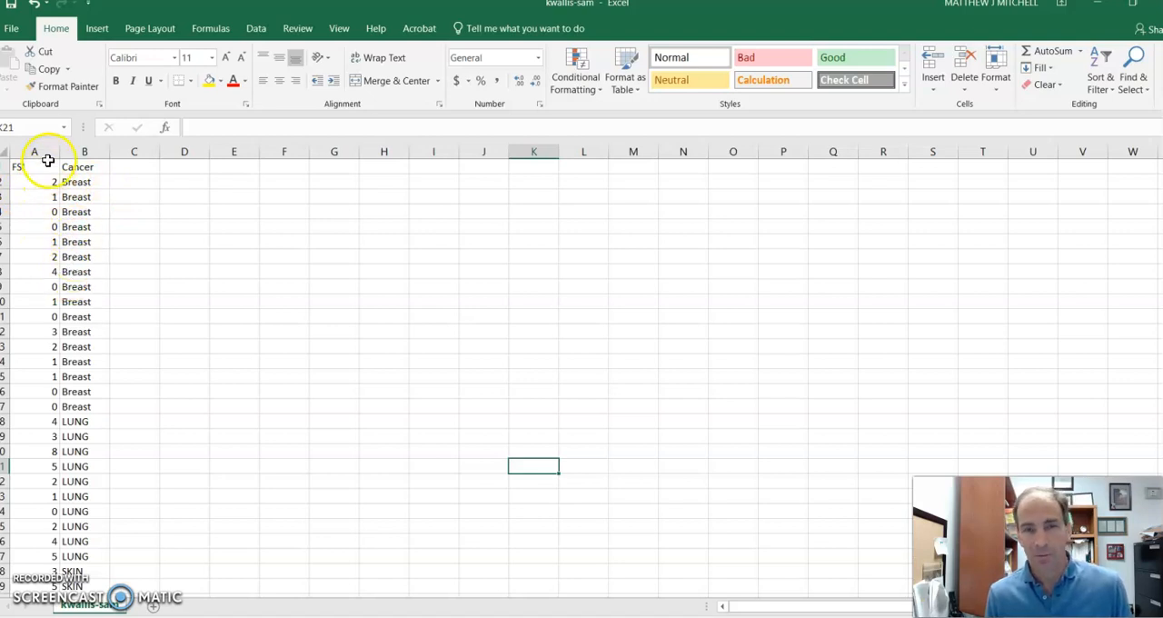
{"action": "mouse_move", "coordinate": [137, 241]}
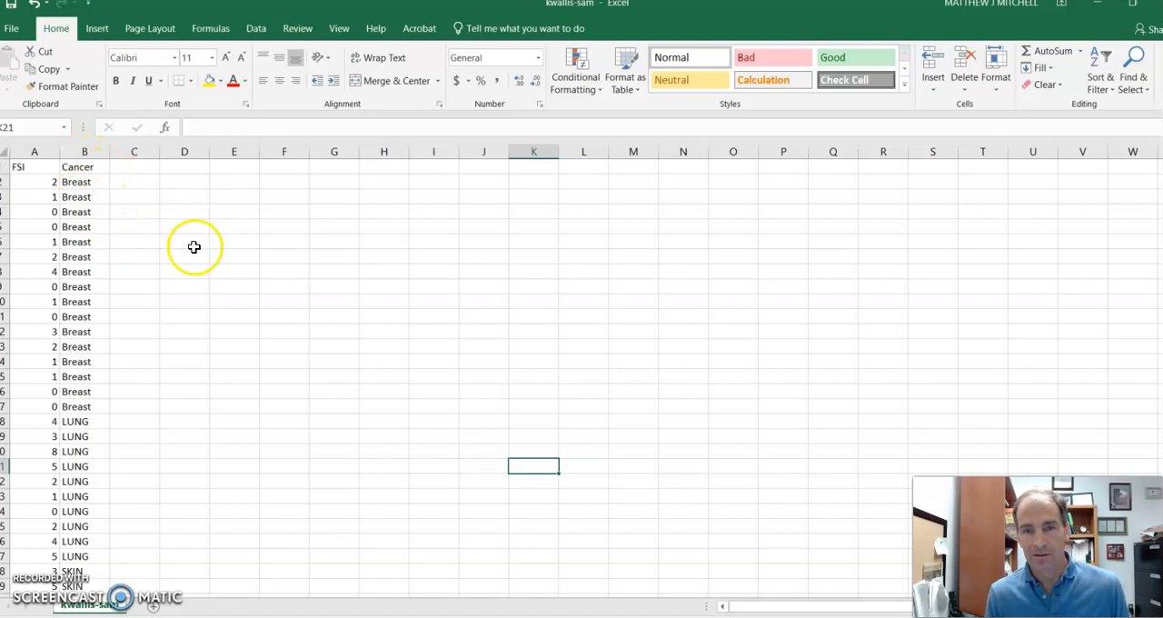
Scroll through the stacked FSI and Cancer columns of the kwallis-sam workbook.
{"action": "scroll", "scroll_direction": "down", "scroll_amount": 3}
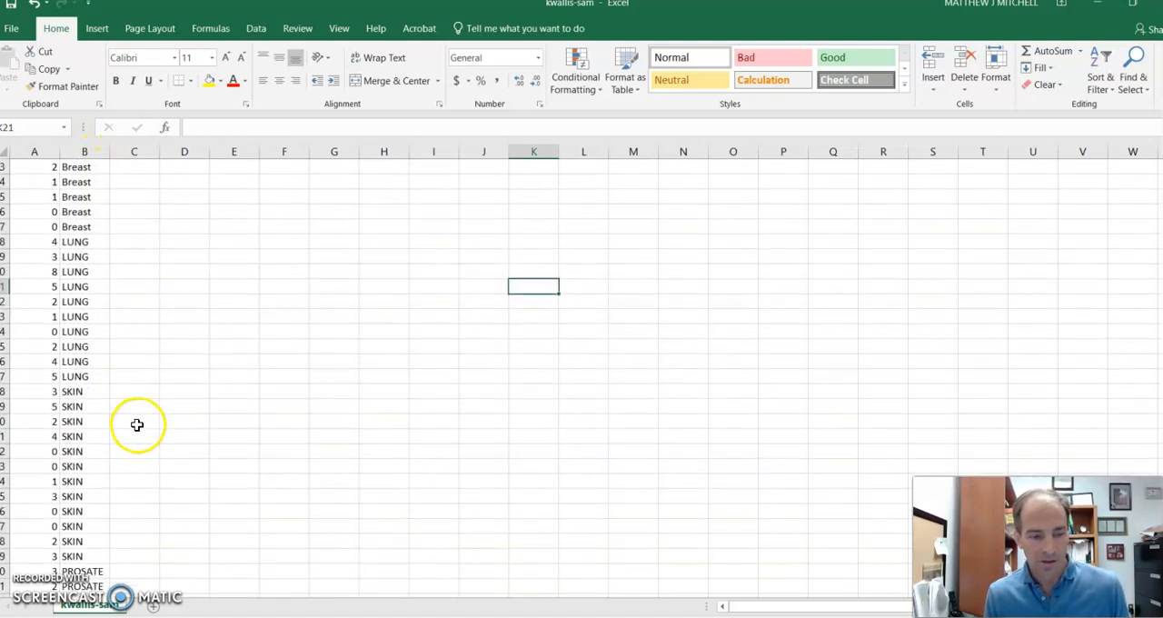
{"action": "scroll", "scroll_direction": "down", "scroll_amount": 3}
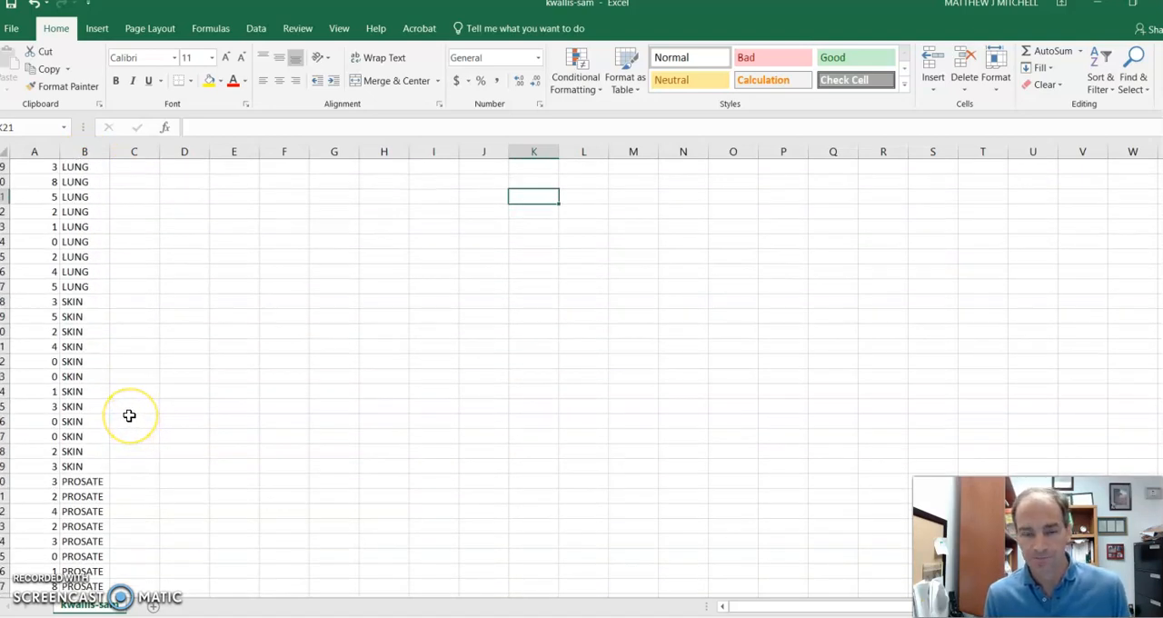
{"action": "scroll", "scroll_direction": "up", "scroll_amount": 3}
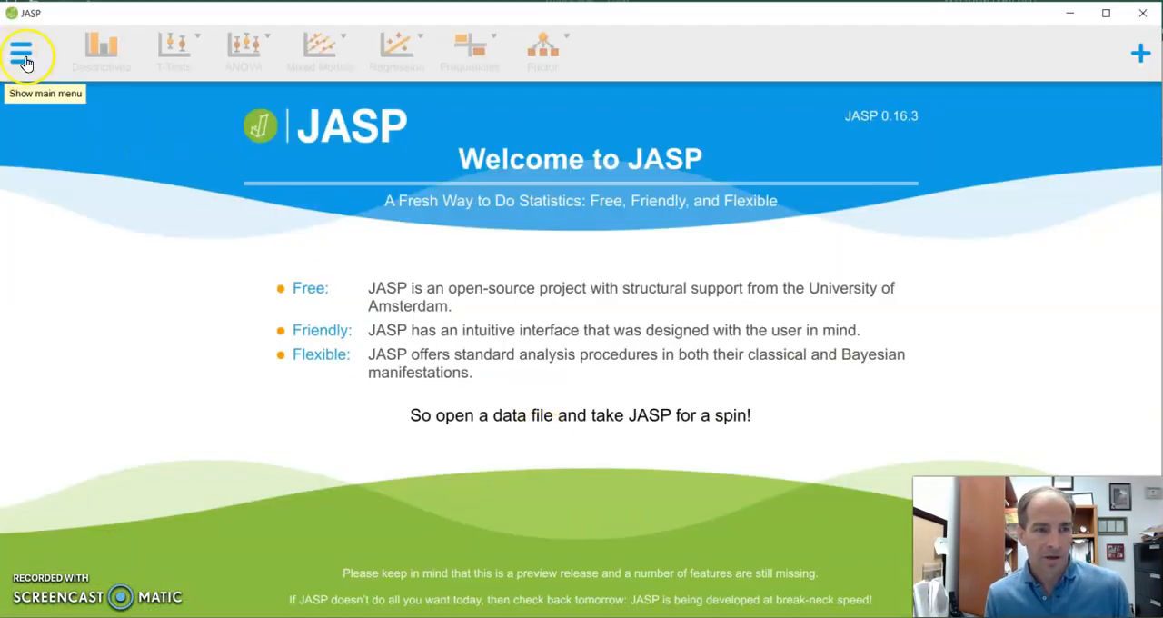
Open the kwallis-sam data file from the Desktop in JASP.
{"action": "left_click", "coordinate": [20, 52]}
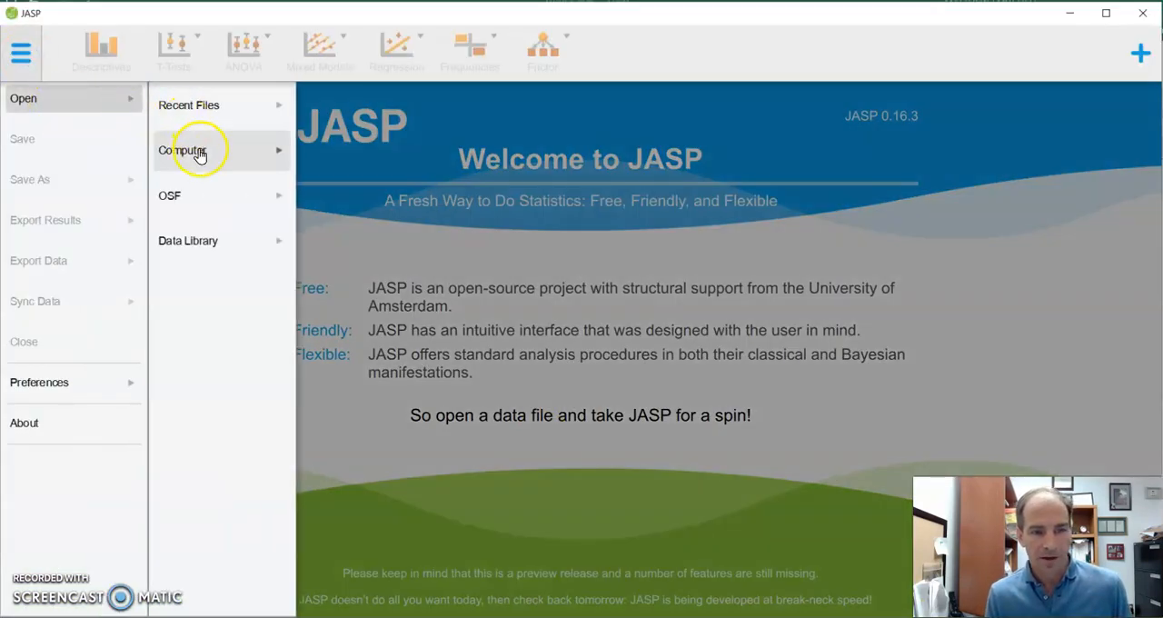
{"action": "left_click", "coordinate": [182, 150]}
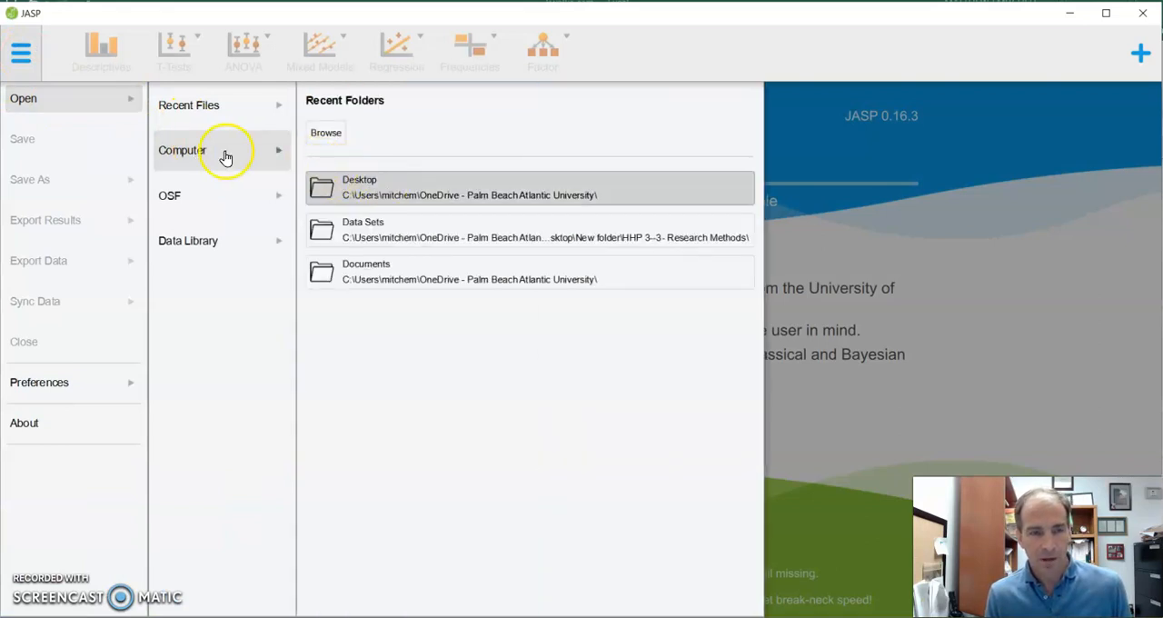
{"action": "left_click", "coordinate": [530, 187]}
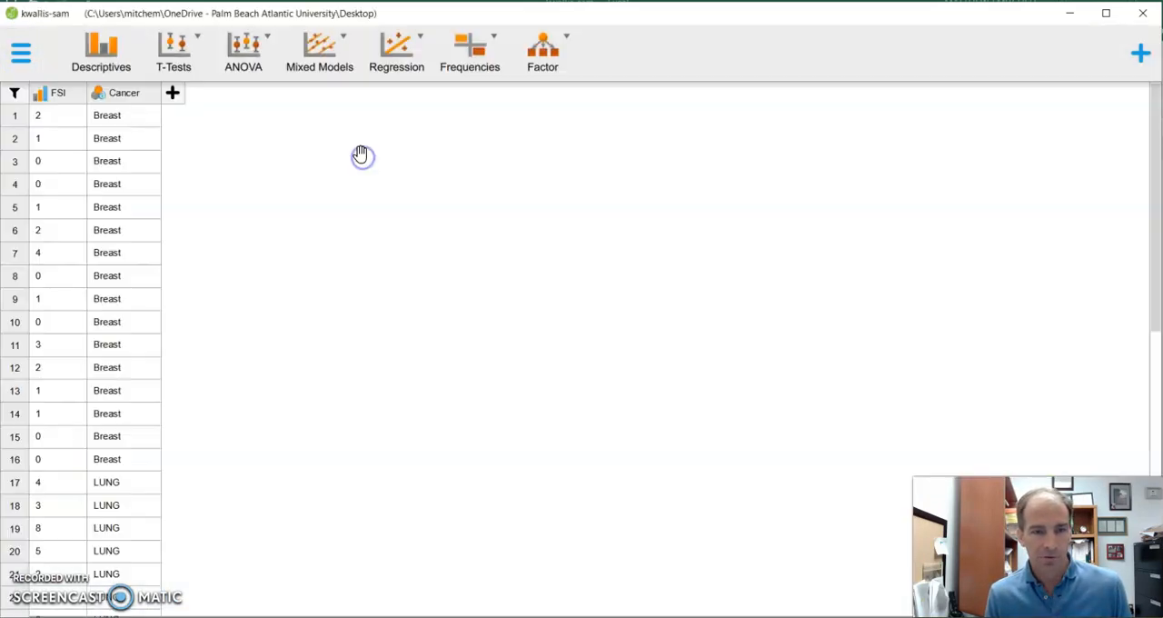
{"action": "mouse_move", "coordinate": [303, 168]}
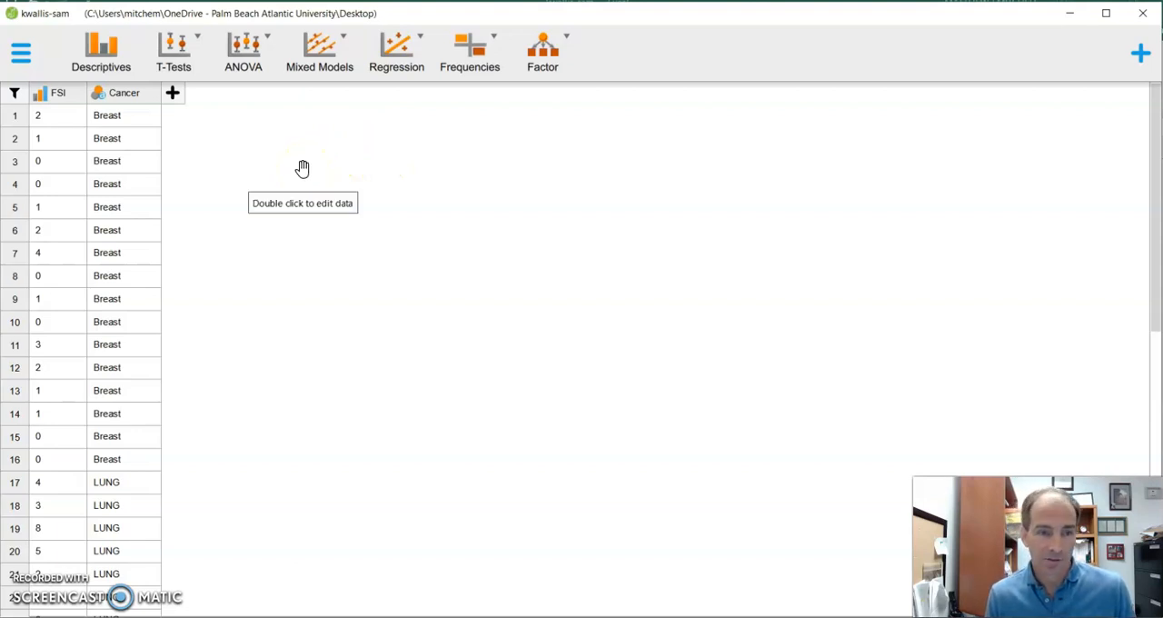
{"action": "mouse_move", "coordinate": [266, 112]}
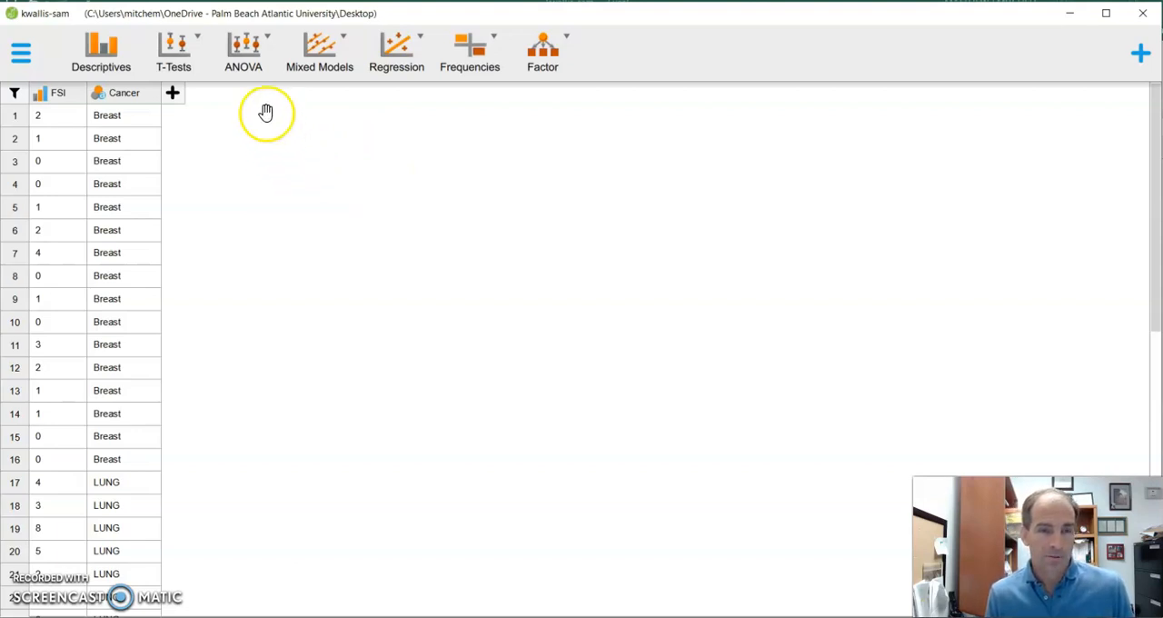
{"action": "mouse_move", "coordinate": [242, 52]}
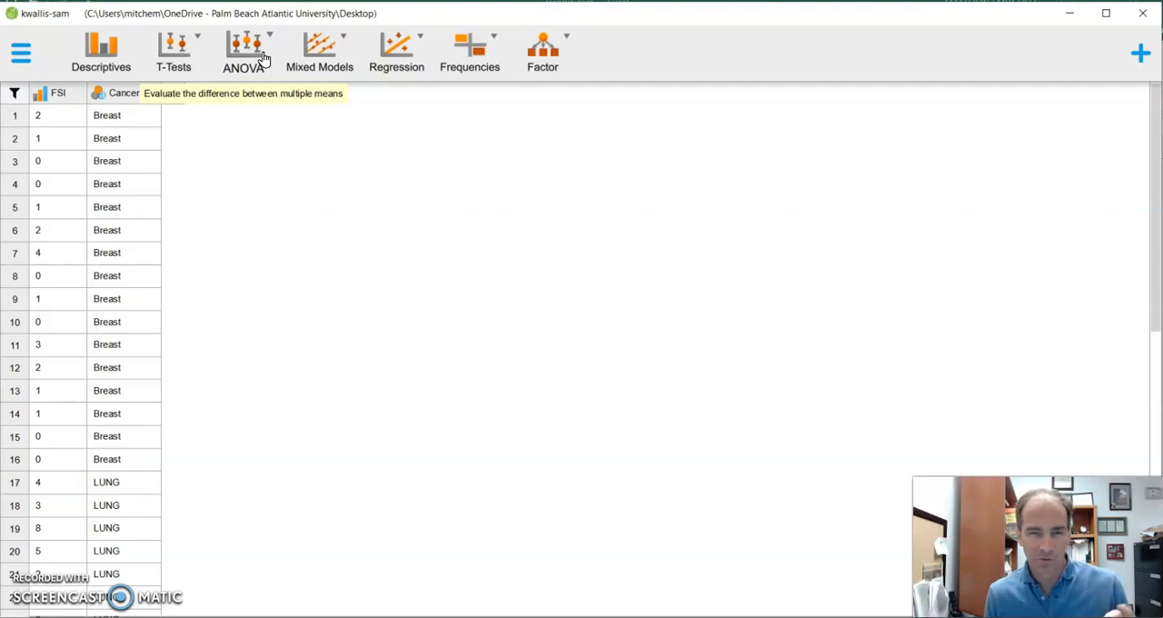
Run a classical ANOVA with FSI as dependent variable and Cancer as fixed factor.
{"action": "left_click", "coordinate": [245, 52]}
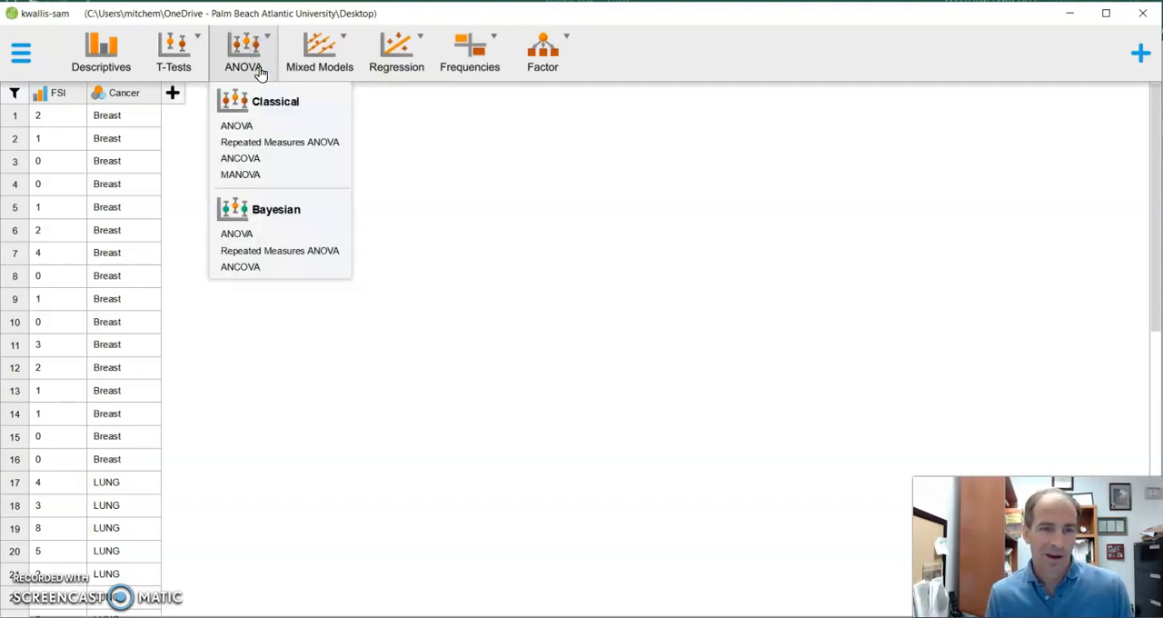
{"action": "mouse_move", "coordinate": [236, 125]}
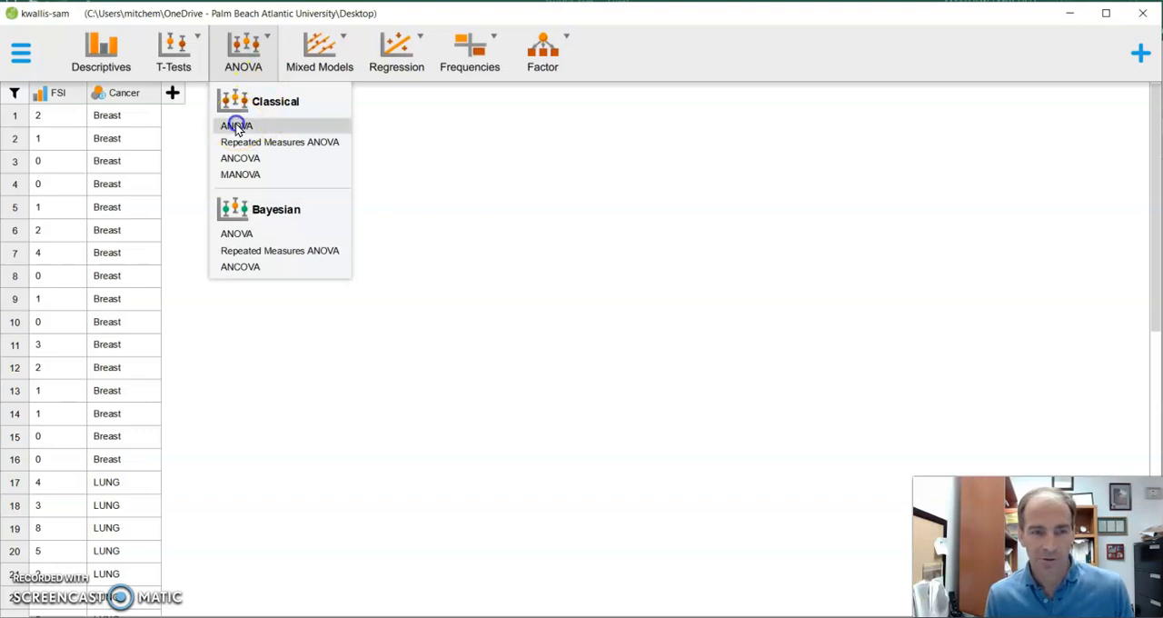
{"action": "left_click", "coordinate": [236, 125]}
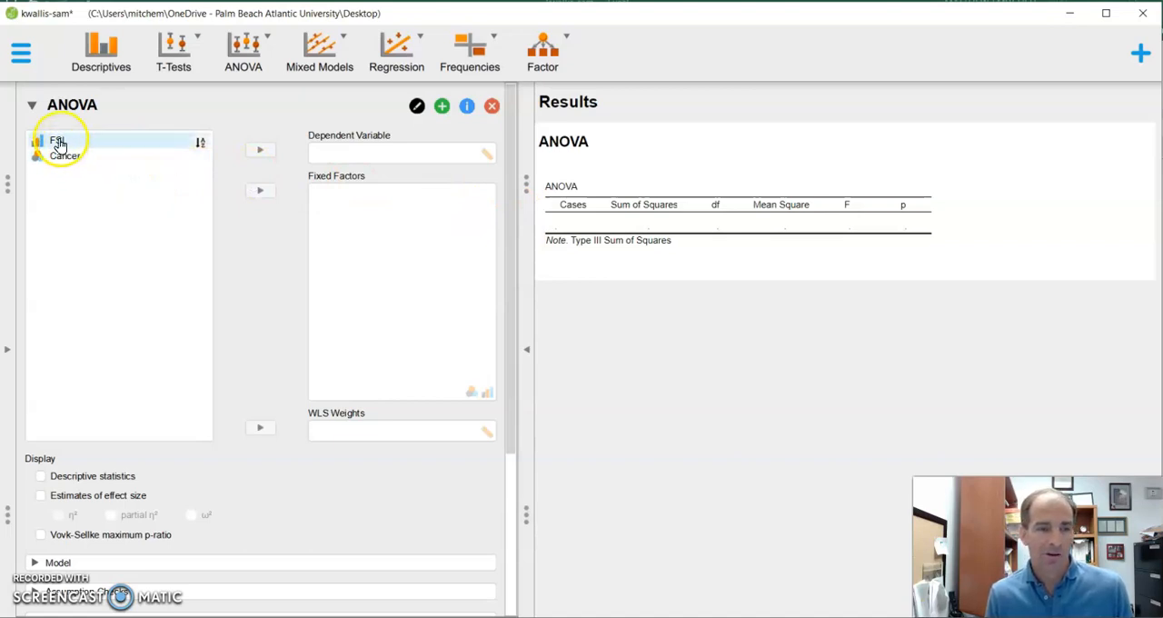
{"action": "left_click", "coordinate": [58, 140]}
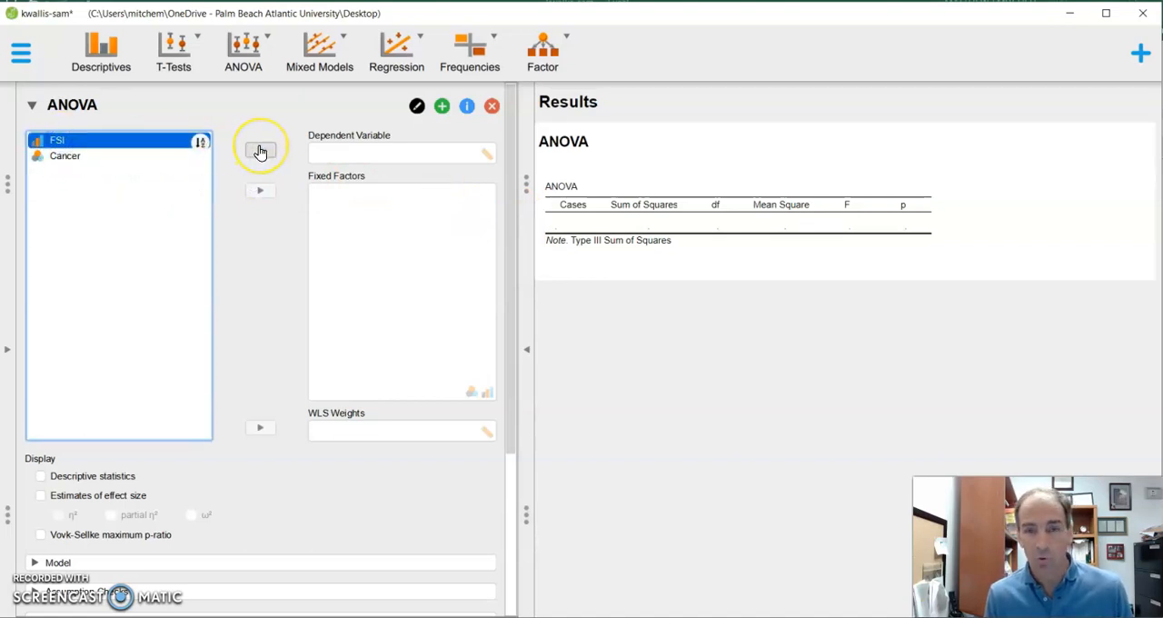
{"action": "left_click", "coordinate": [260, 149]}
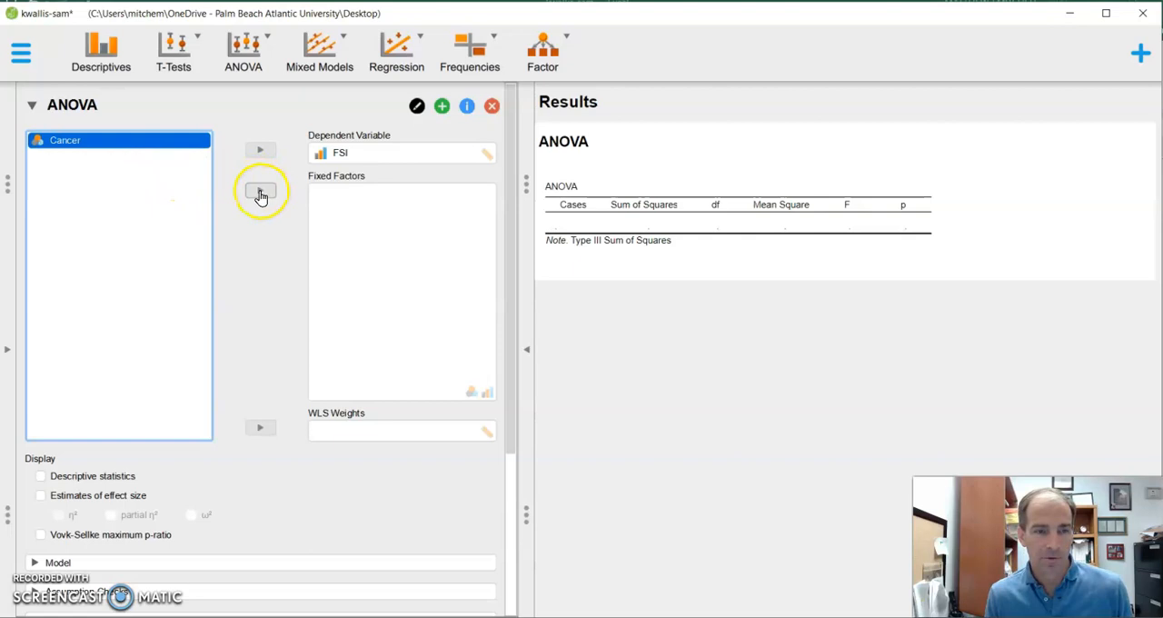
{"action": "left_click", "coordinate": [261, 192]}
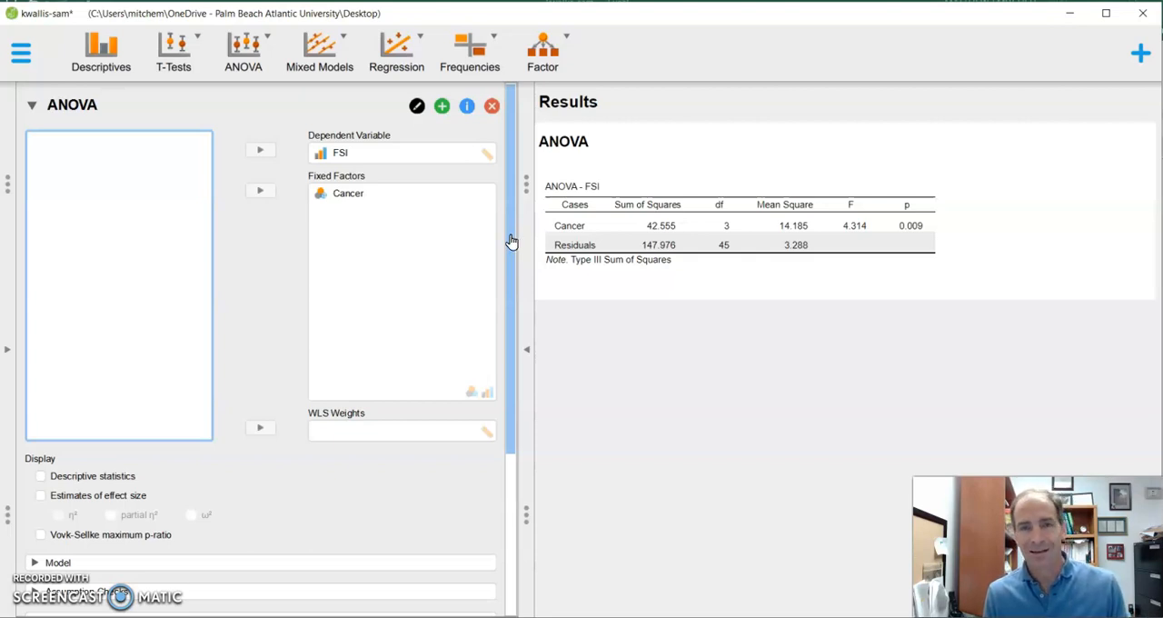
Add Cancer to the Nonparametrics Kruskal-Wallis test (statistic 10.690, p = 0.014).
{"action": "scroll", "scroll_direction": "down", "scroll_amount": 3}
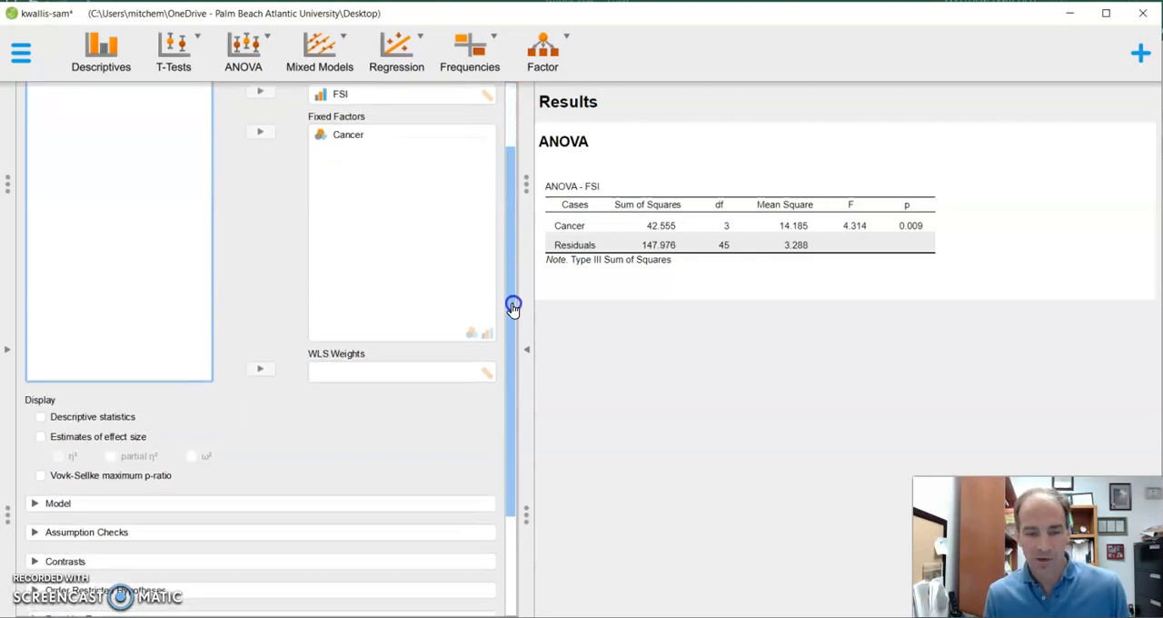
{"action": "scroll", "scroll_direction": "down", "scroll_amount": 3}
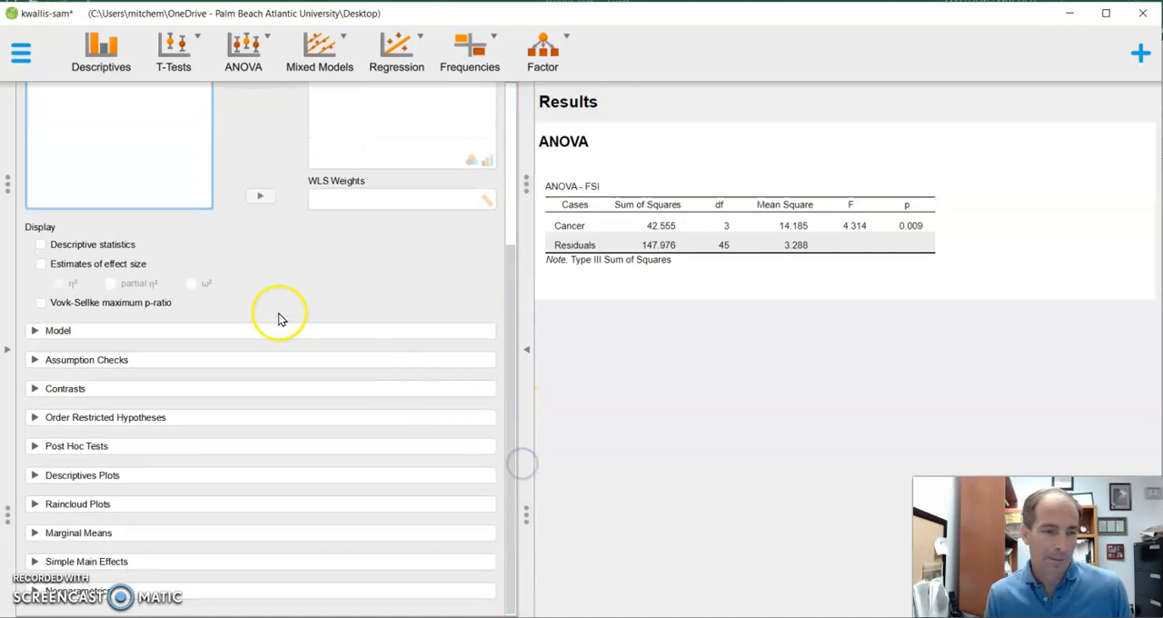
{"action": "mouse_move", "coordinate": [242, 526]}
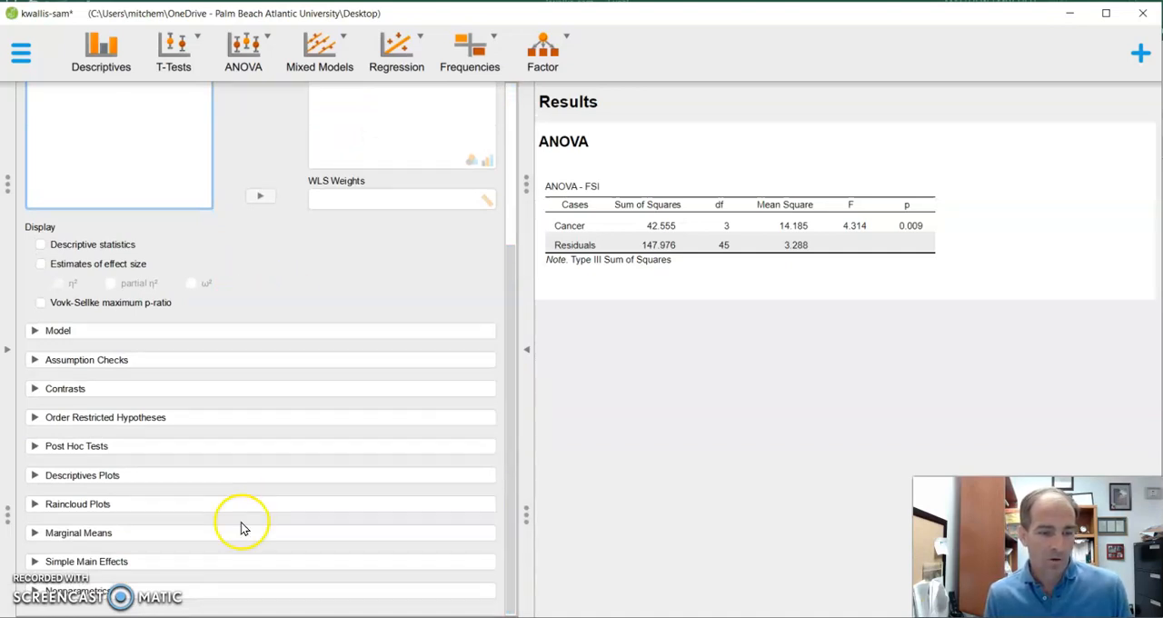
{"action": "mouse_move", "coordinate": [145, 602]}
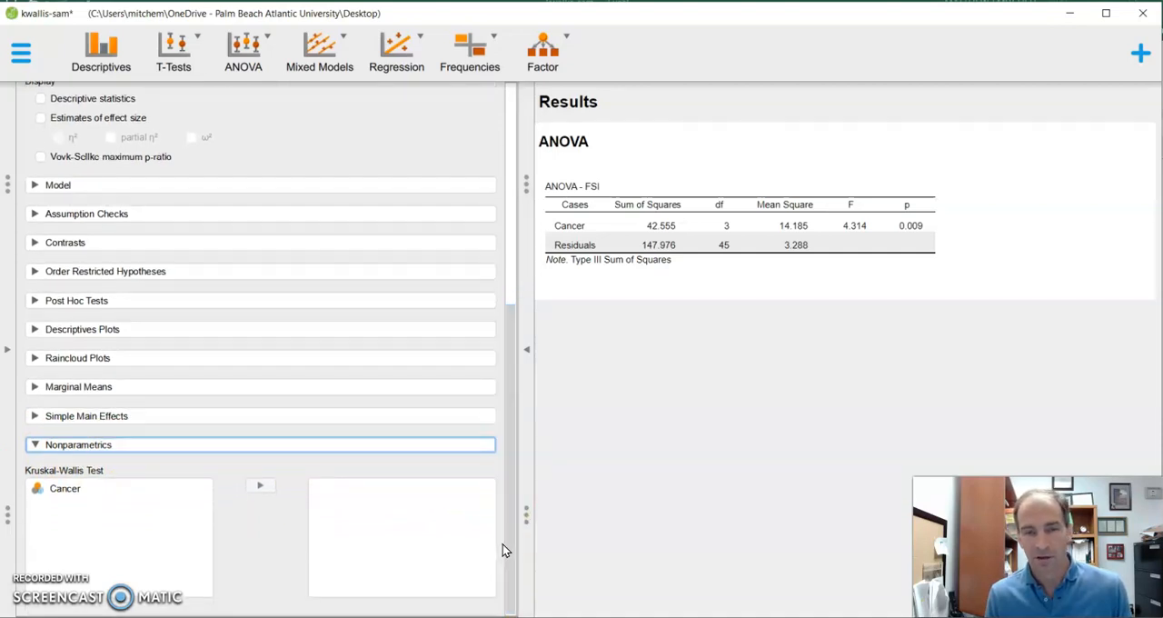
{"action": "mouse_move", "coordinate": [116, 489]}
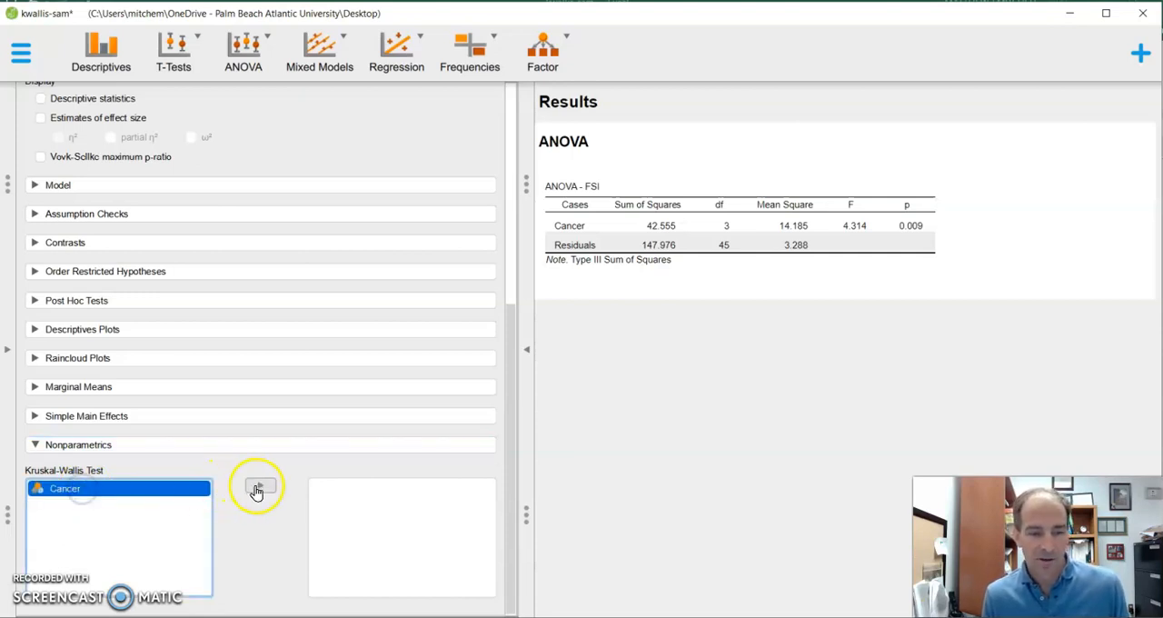
{"action": "left_click", "coordinate": [260, 488]}
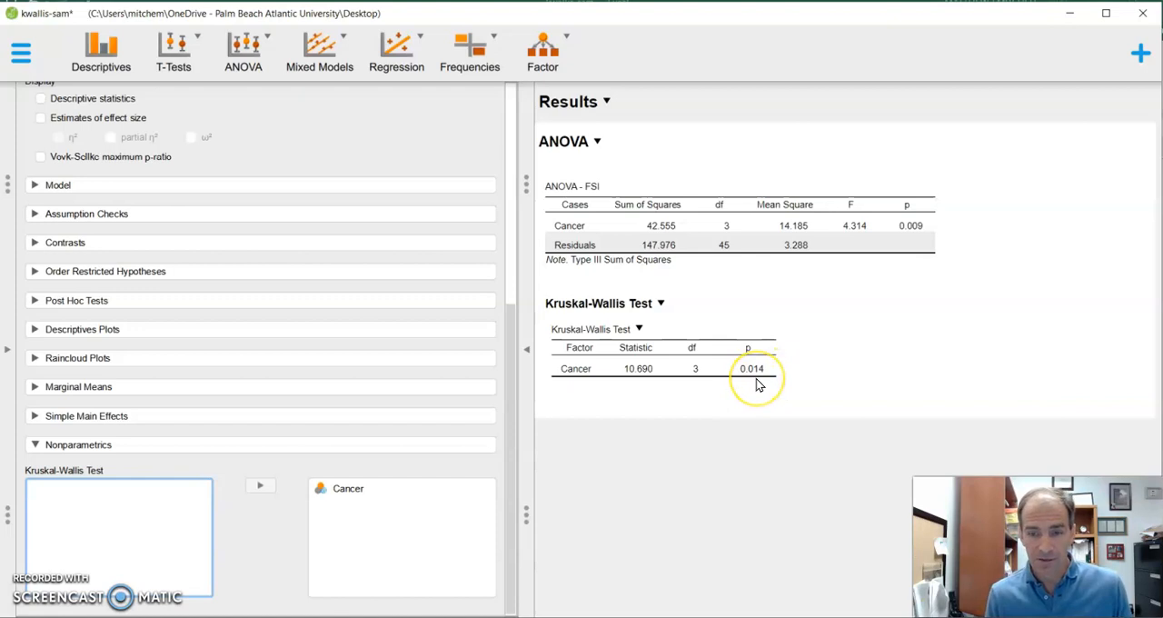
{"action": "mouse_move", "coordinate": [747, 389]}
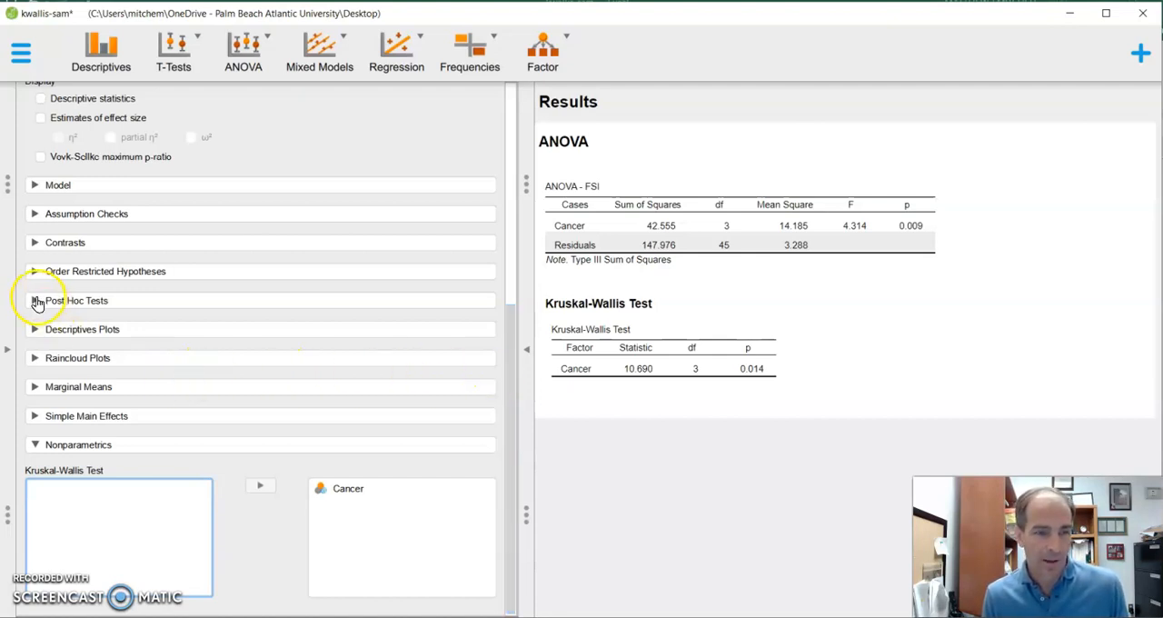
Add Cancer to Post Hoc Tests for Tukey-corrected pairwise FSI comparisons.
{"action": "left_click", "coordinate": [76, 300]}
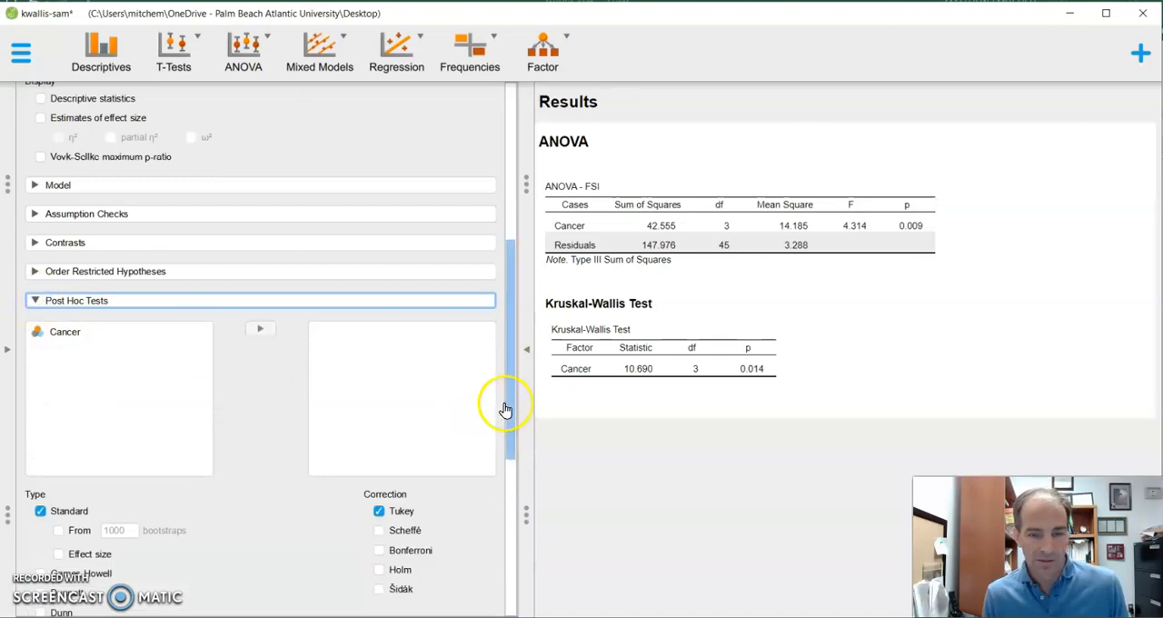
{"action": "scroll", "scroll_direction": "down", "scroll_amount": 3}
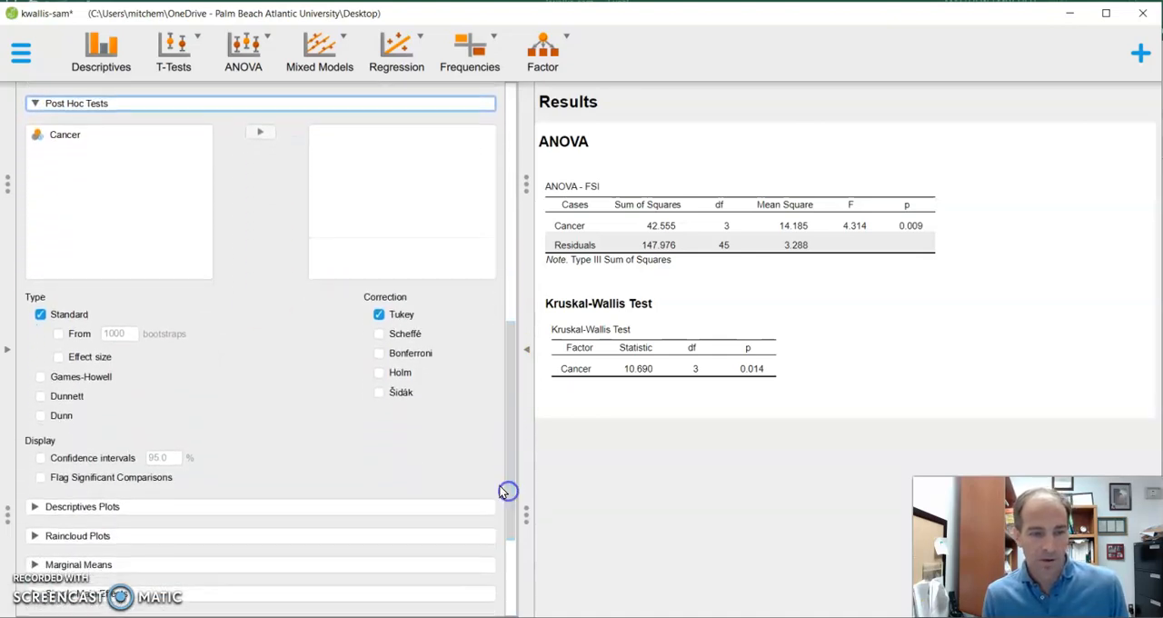
{"action": "left_click", "coordinate": [65, 135]}
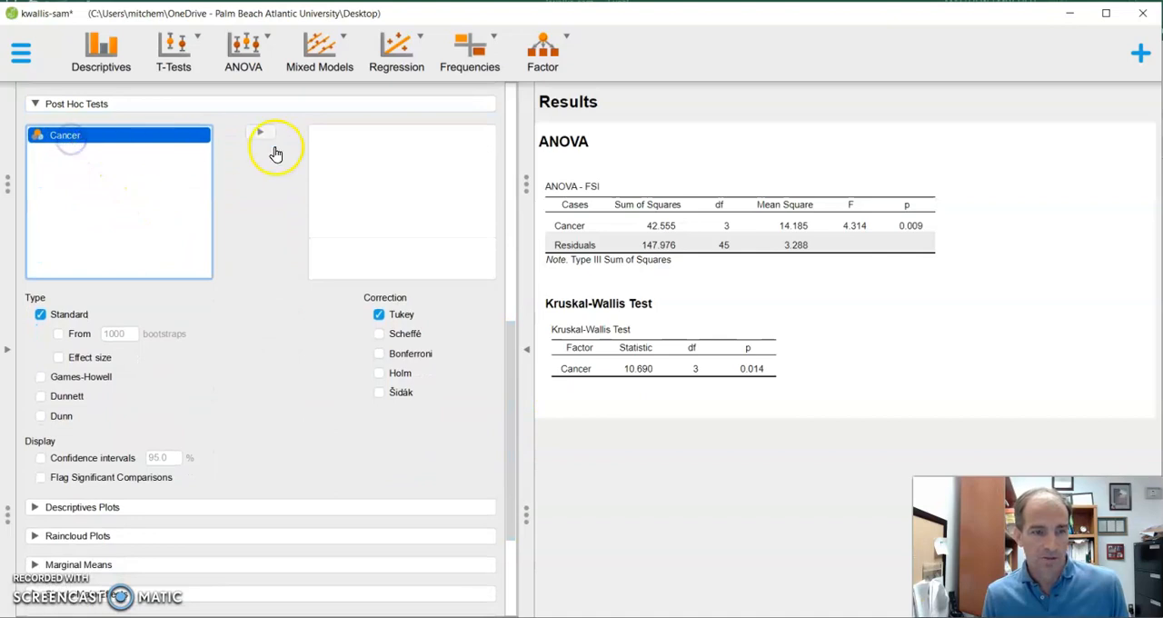
{"action": "left_click", "coordinate": [261, 132]}
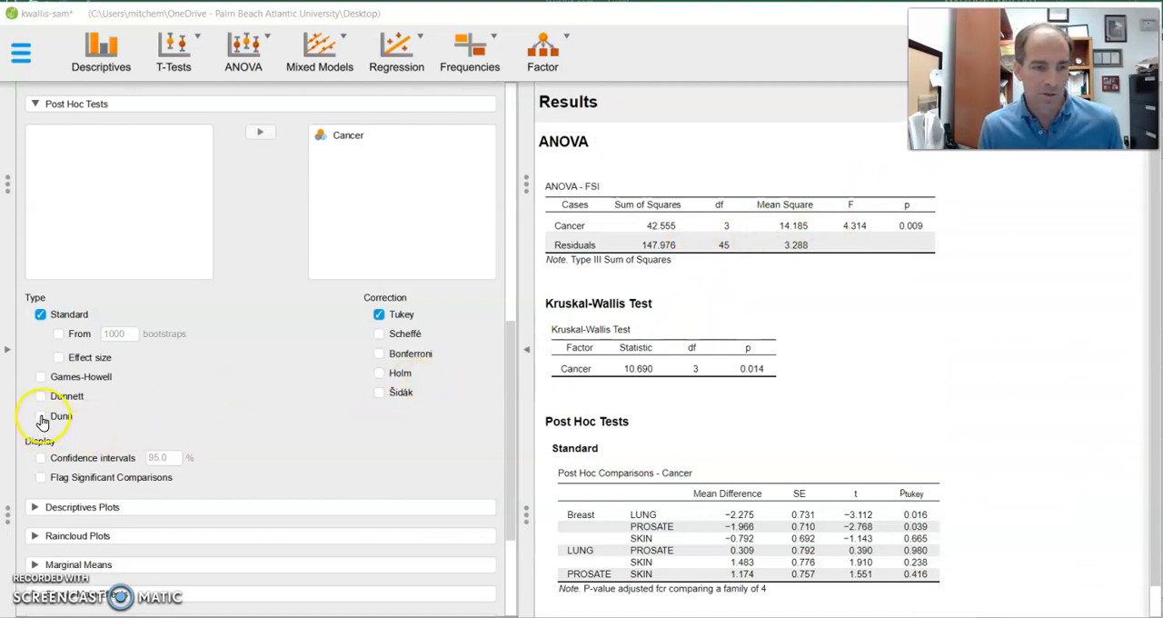
Add Dunn's post hoc comparisons for Cancer and review the Dunn table.
{"action": "left_click", "coordinate": [40, 416]}
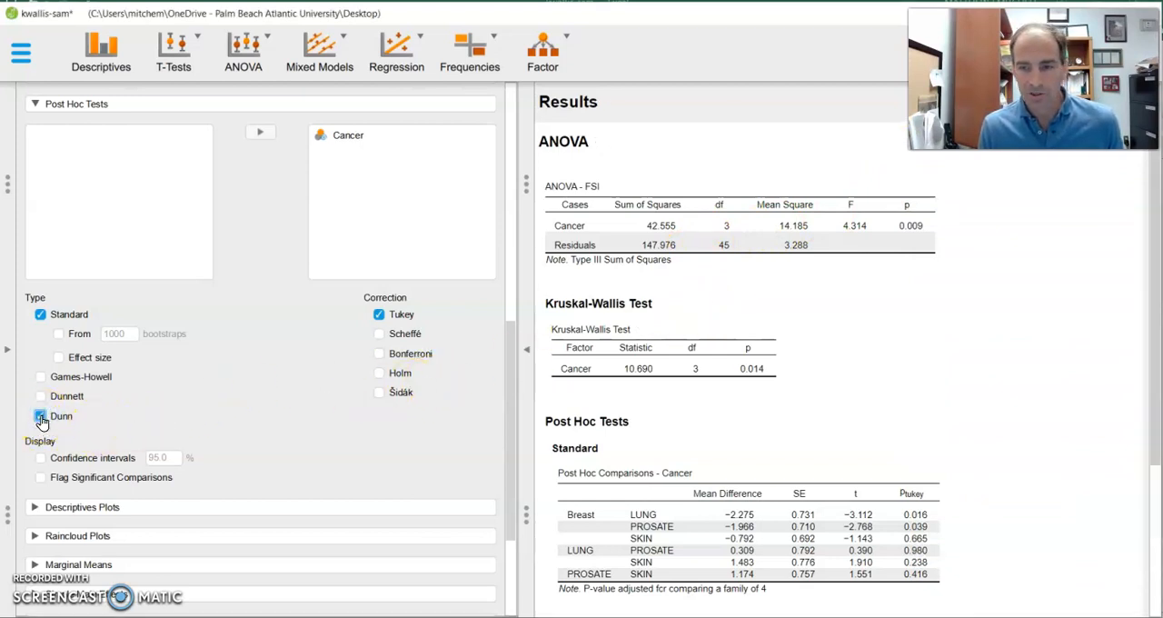
{"action": "left_click", "coordinate": [40, 415]}
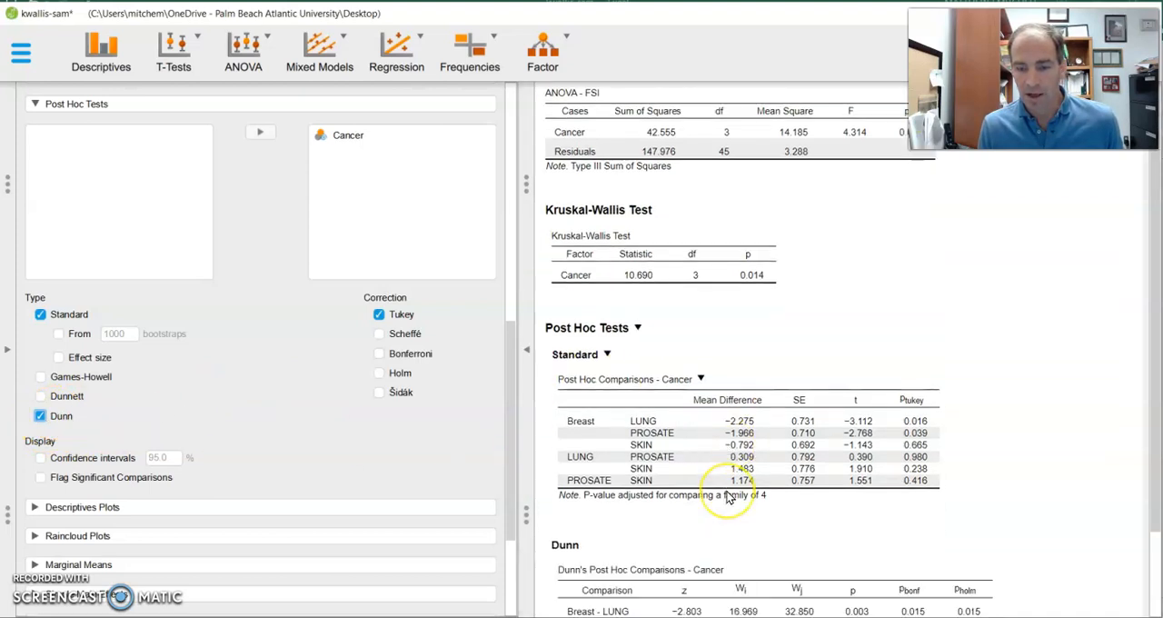
{"action": "scroll", "scroll_direction": "down", "scroll_amount": 3}
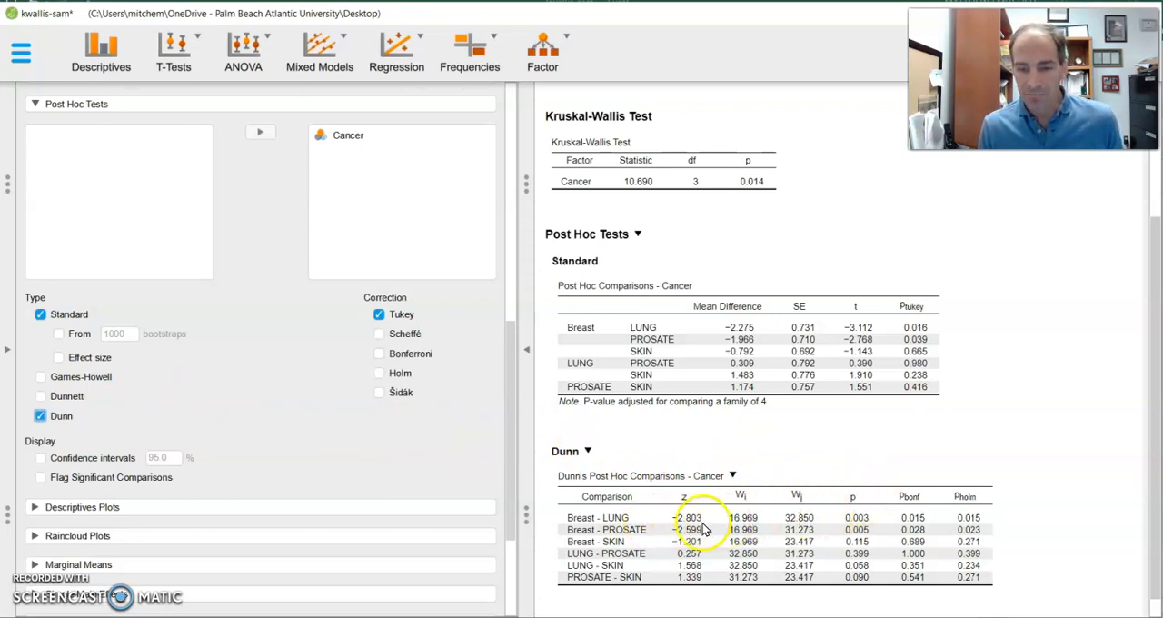
{"action": "mouse_move", "coordinate": [659, 552]}
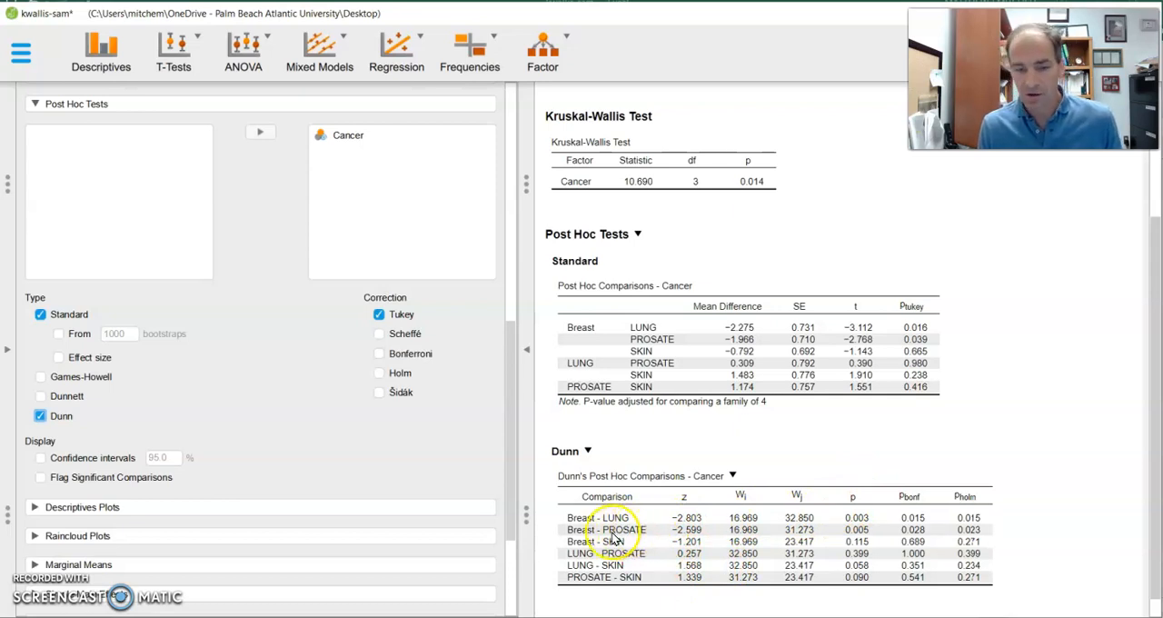
{"action": "mouse_move", "coordinate": [695, 542]}
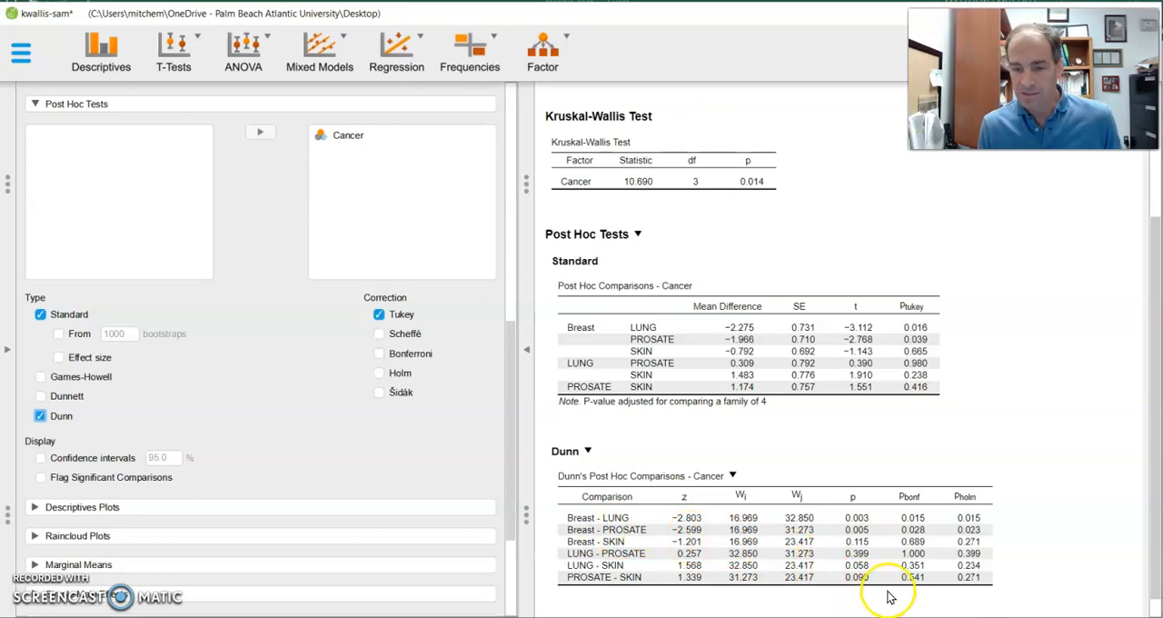
{"action": "mouse_move", "coordinate": [871, 532]}
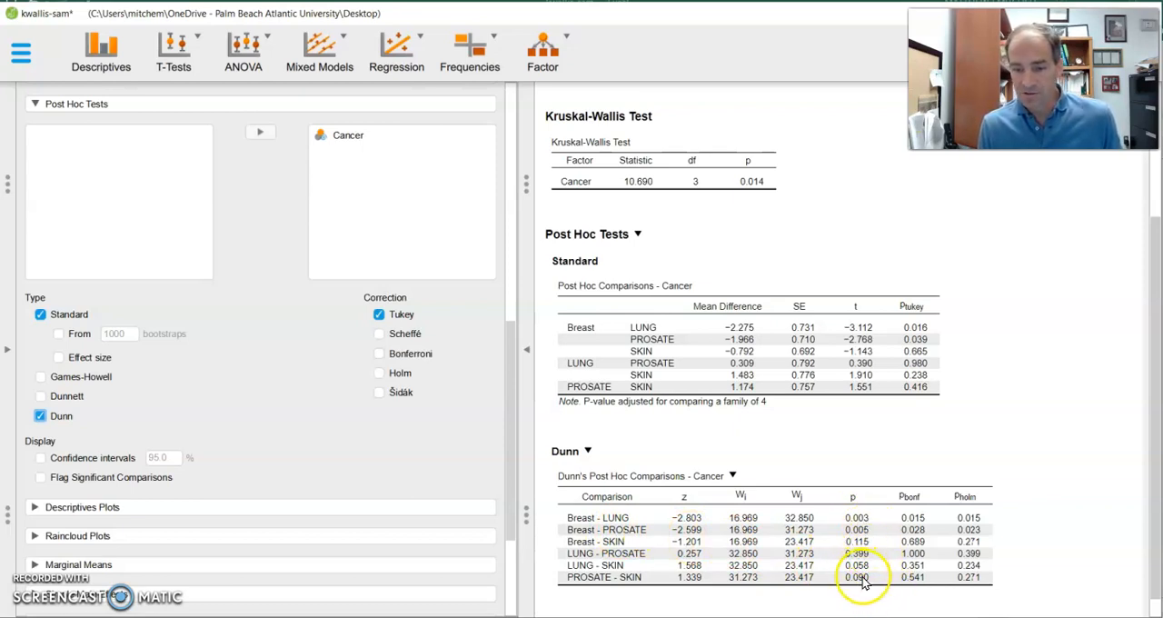
{"action": "mouse_move", "coordinate": [864, 525]}
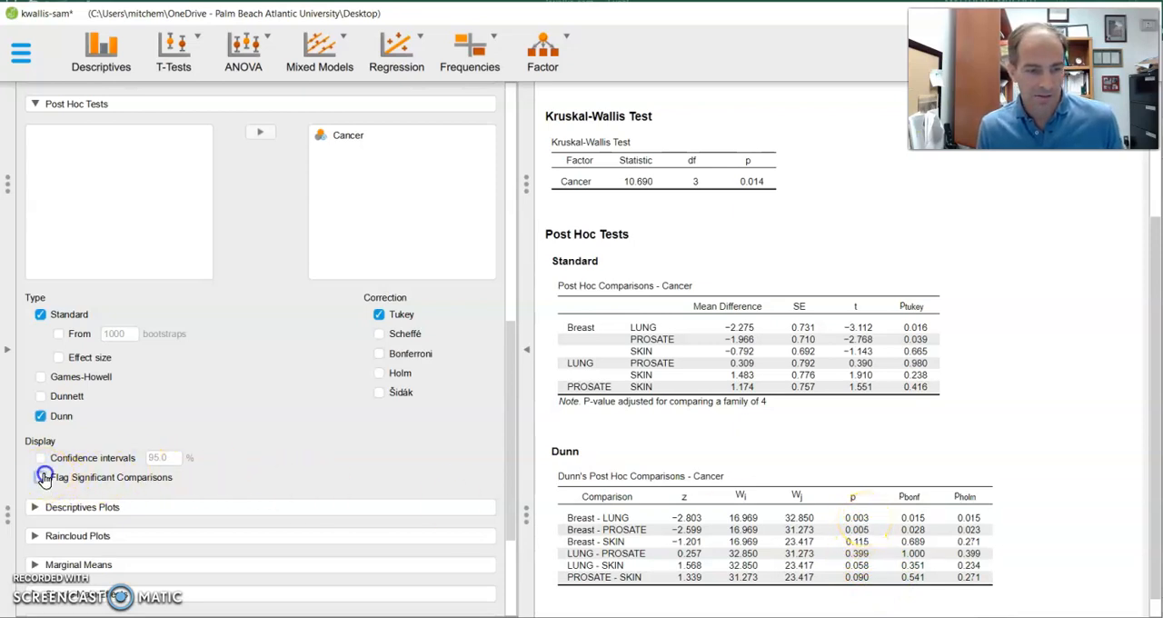
Flag significant post hoc comparisons with asterisks and scroll down to Descriptives Plots.
{"action": "left_click", "coordinate": [40, 477]}
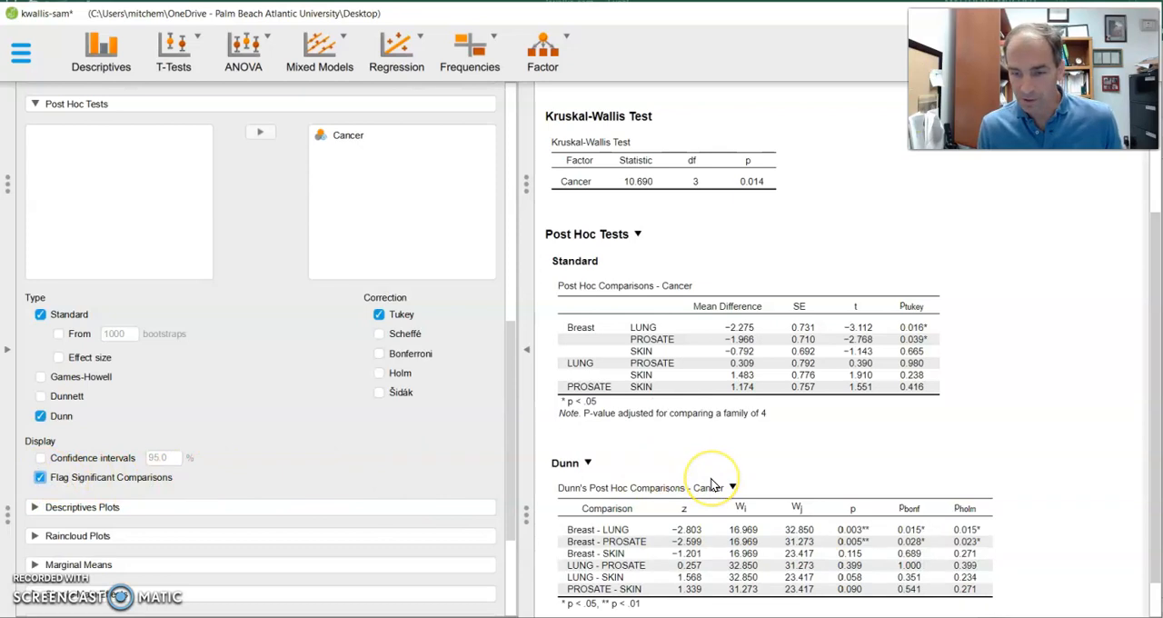
{"action": "scroll", "scroll_direction": "down", "scroll_amount": 3}
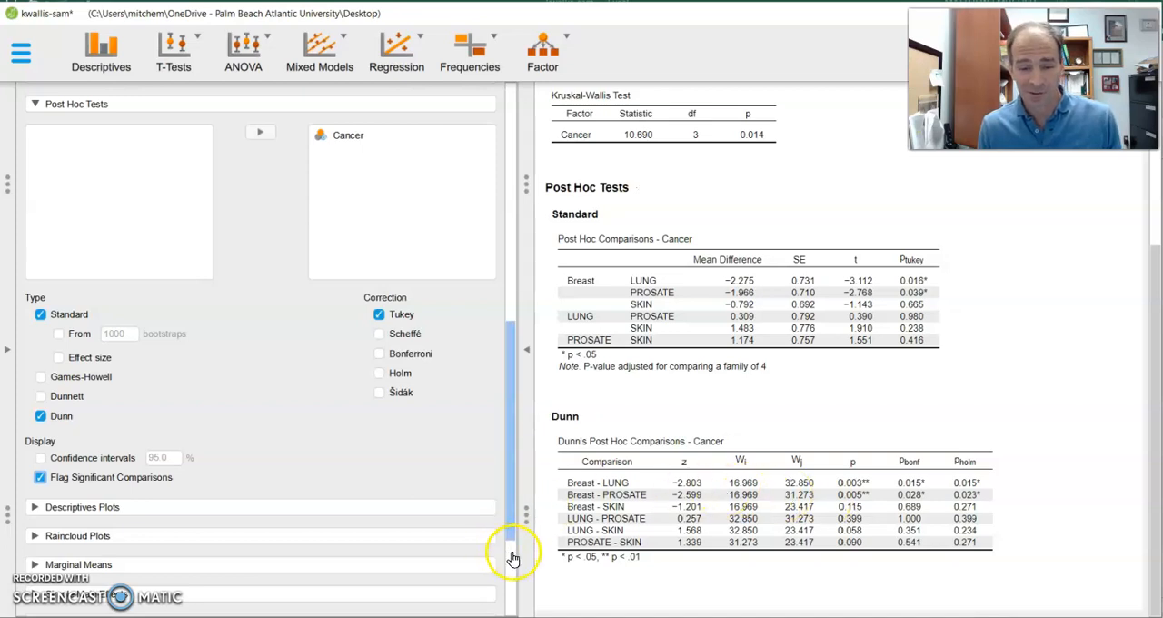
{"action": "scroll", "scroll_direction": "down", "scroll_amount": 3}
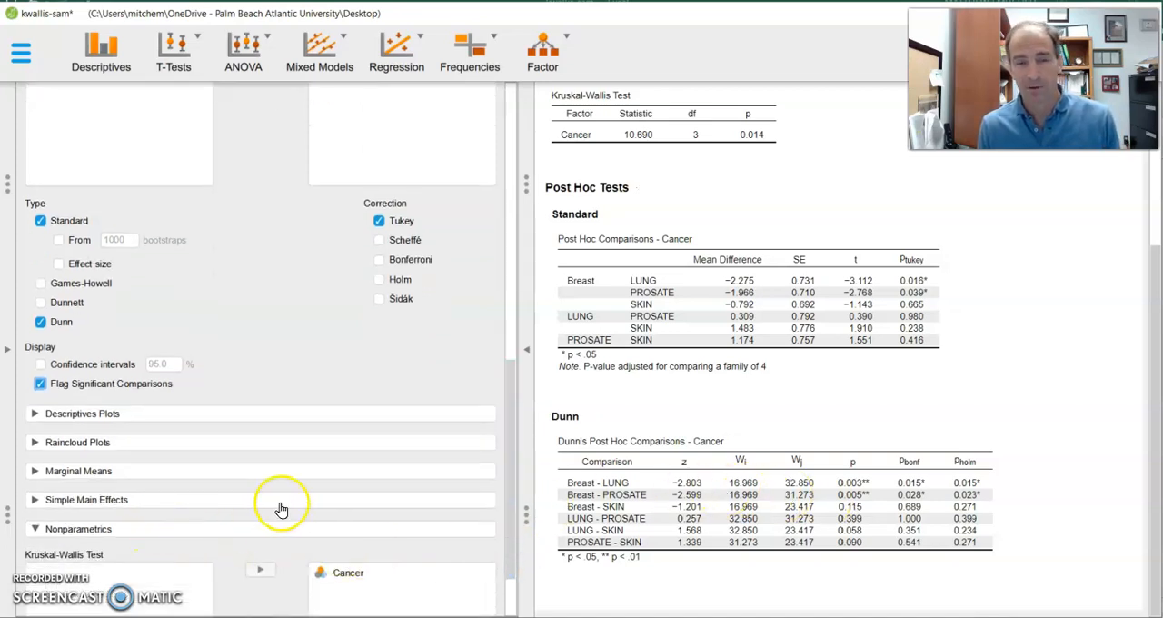
{"action": "mouse_move", "coordinate": [332, 489]}
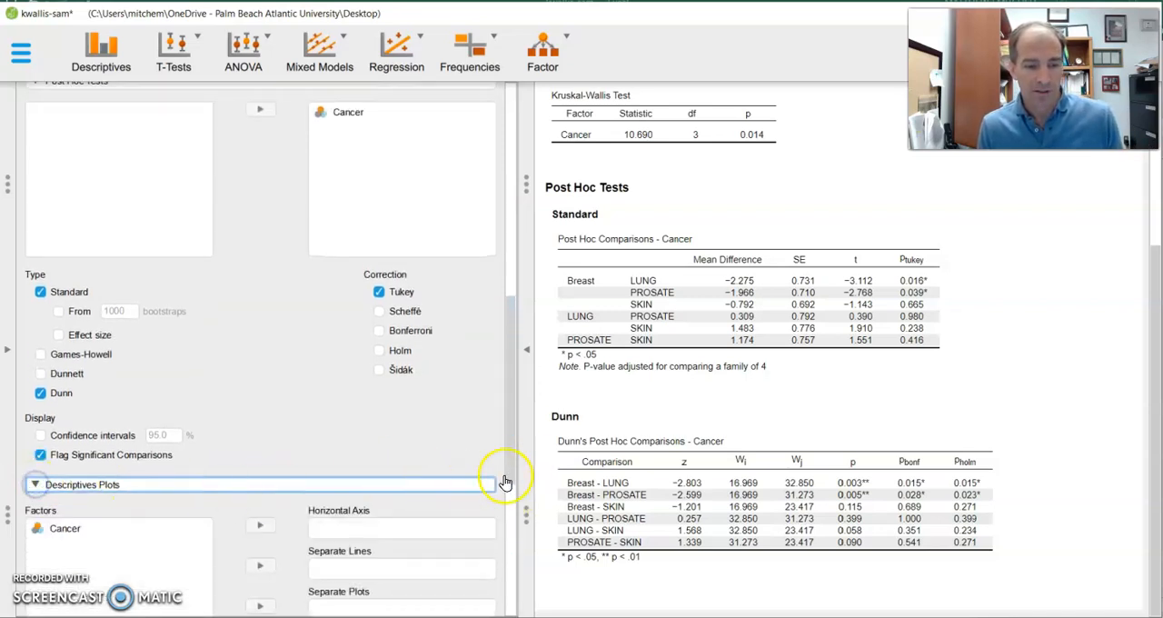
Plot mean FSI by Cancer with 95% confidence interval error bars, then expand Raincloud Plots.
{"action": "scroll", "scroll_direction": "down", "scroll_amount": 3}
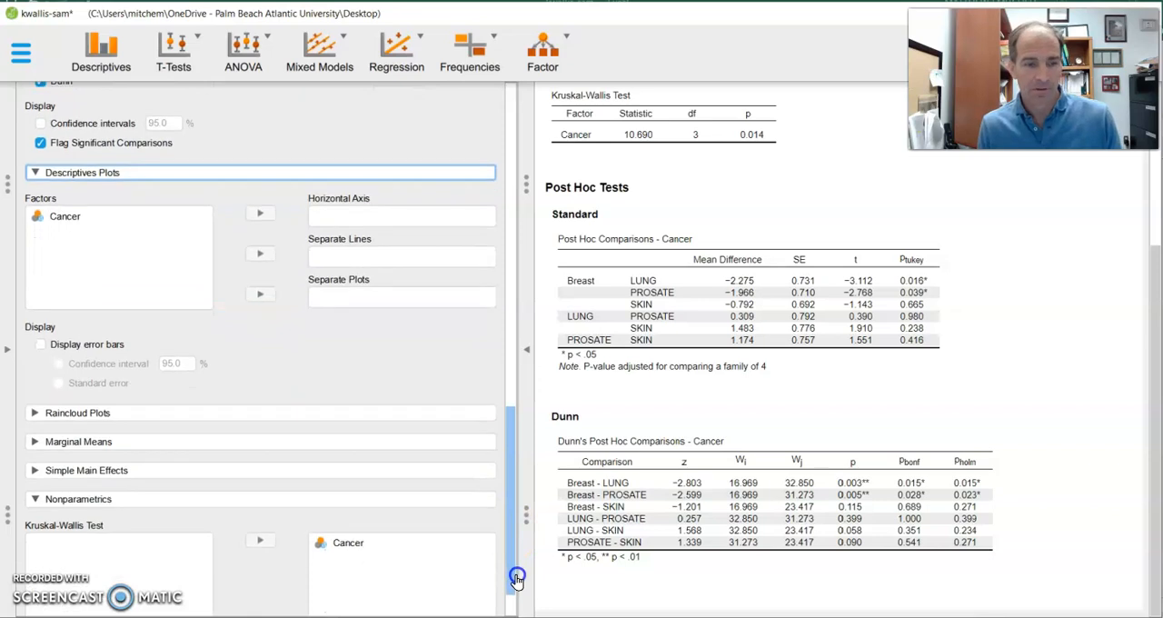
{"action": "left_click", "coordinate": [65, 217]}
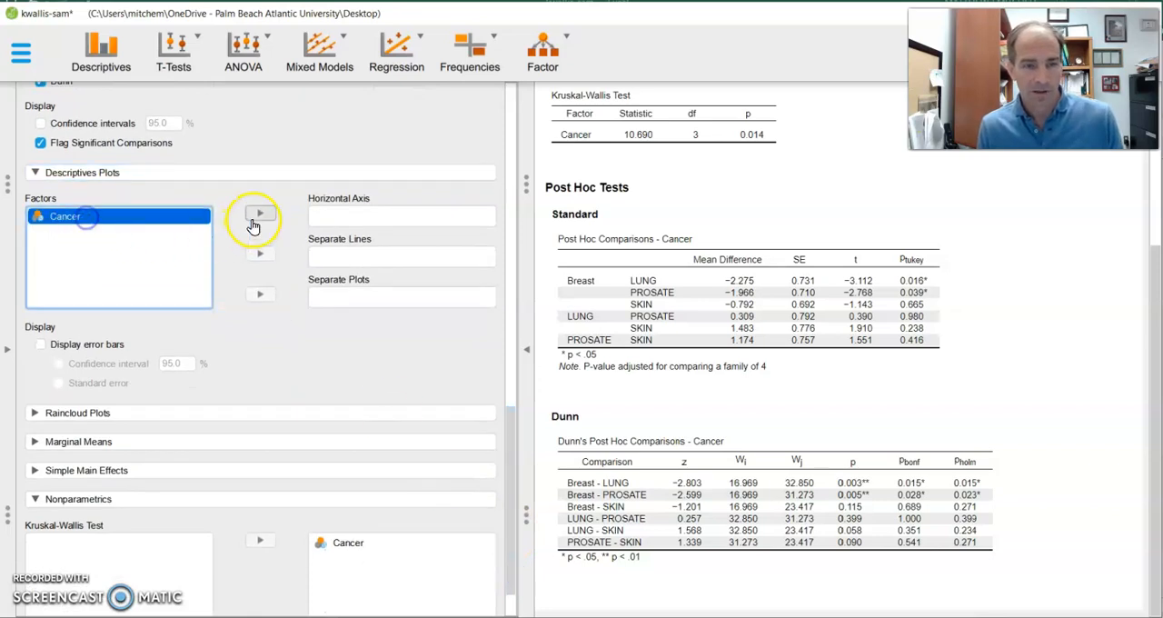
{"action": "left_click", "coordinate": [260, 212]}
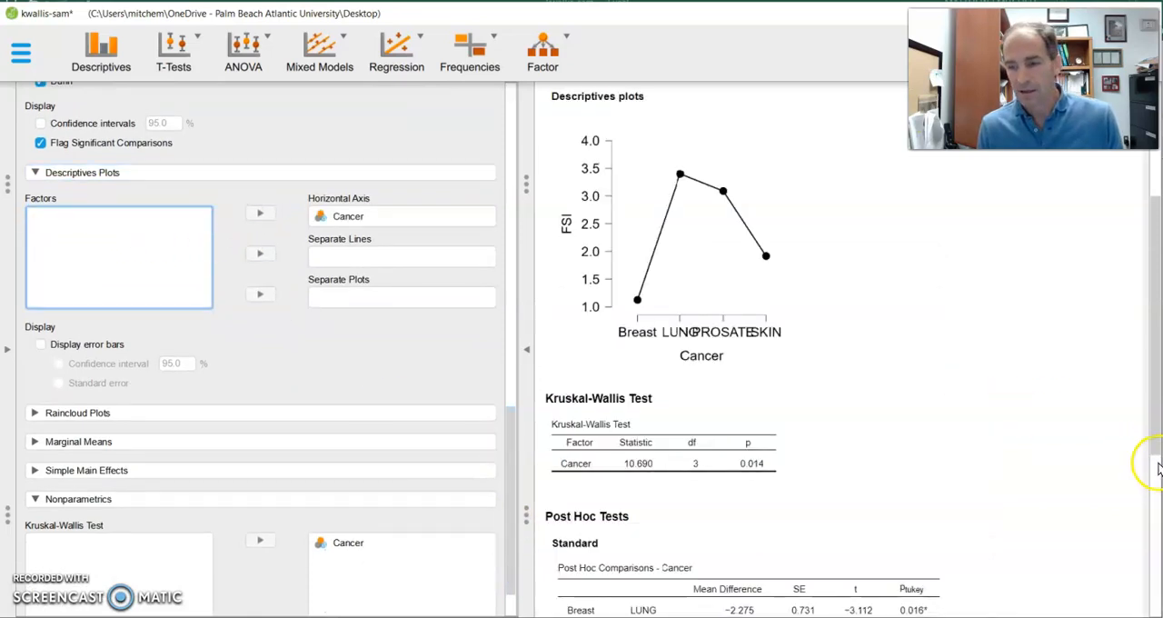
{"action": "mouse_move", "coordinate": [95, 348]}
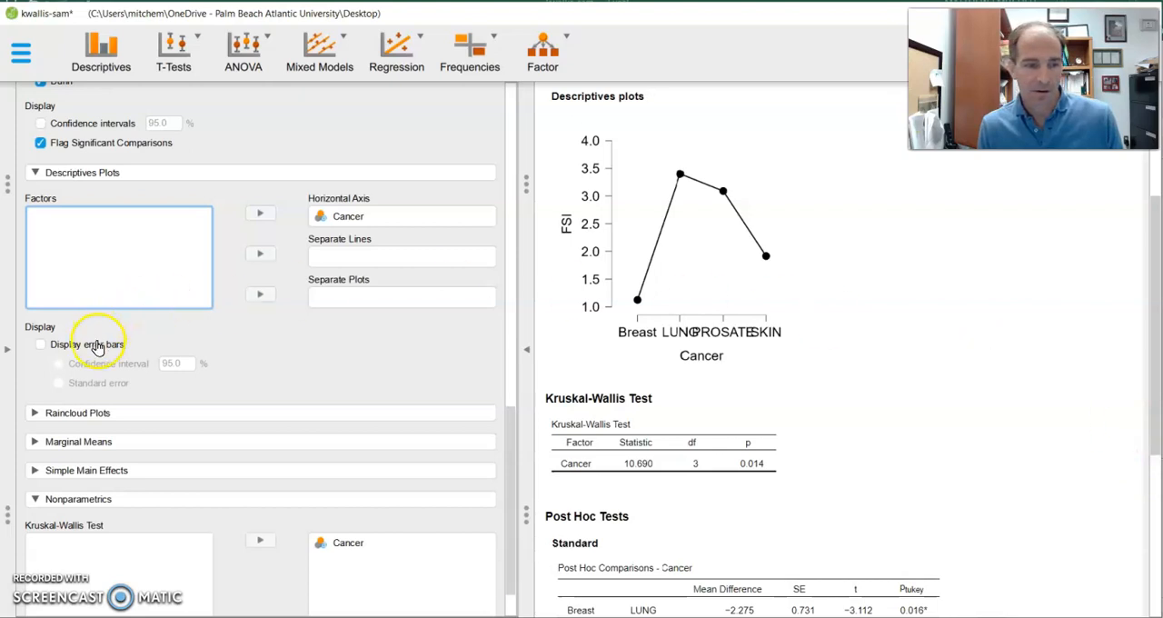
{"action": "left_click", "coordinate": [40, 343]}
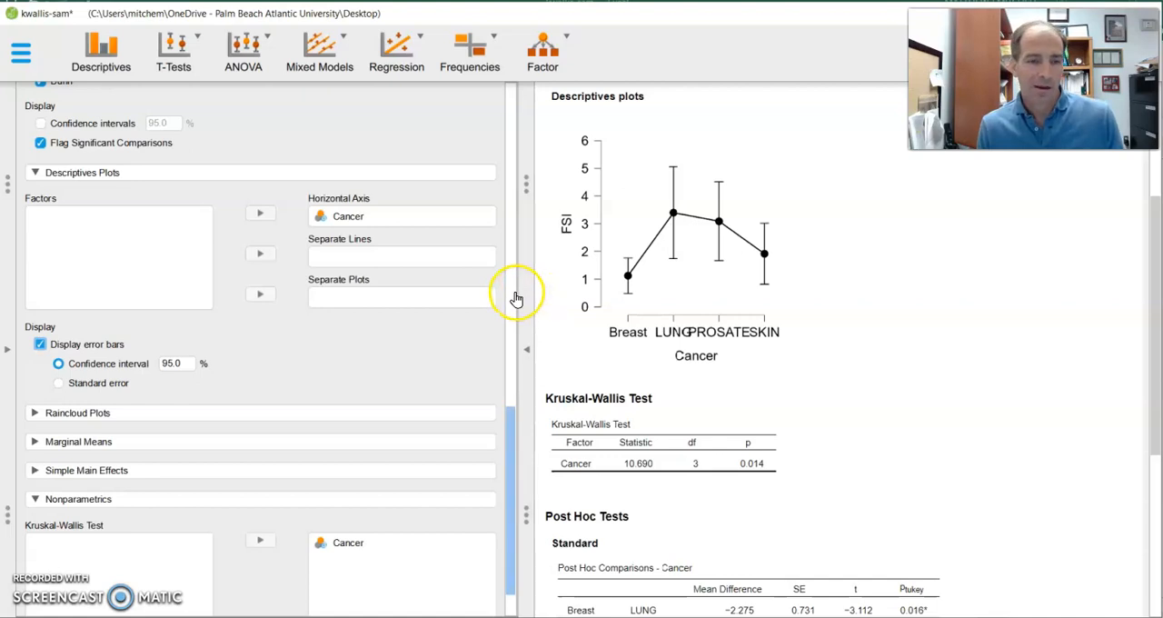
{"action": "mouse_move", "coordinate": [250, 293]}
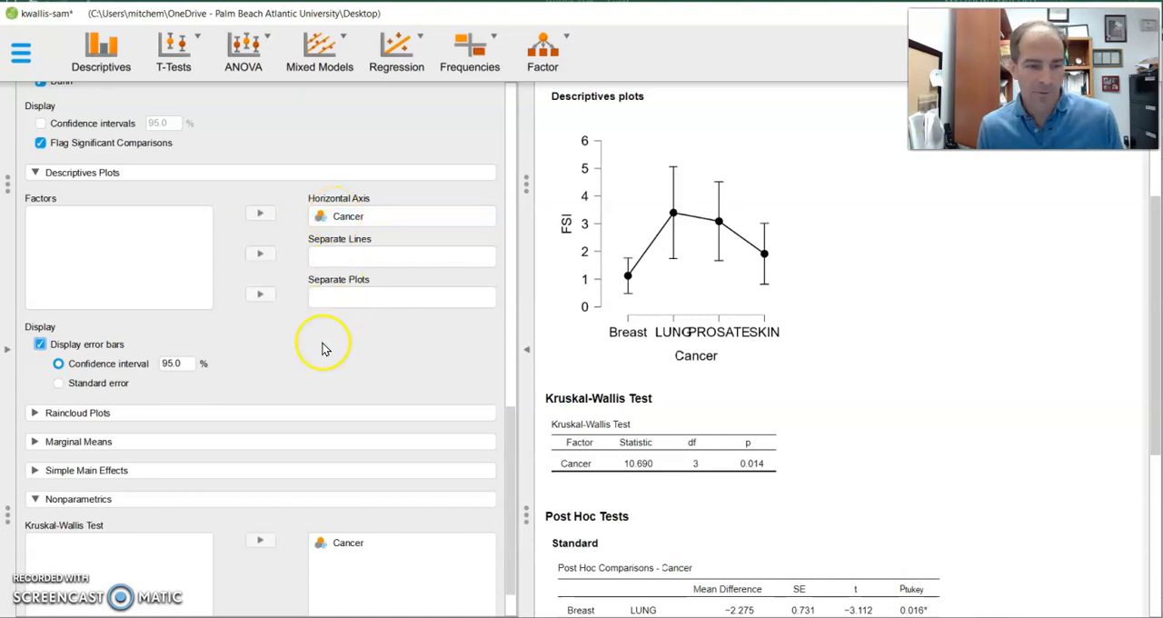
{"action": "left_click", "coordinate": [35, 412]}
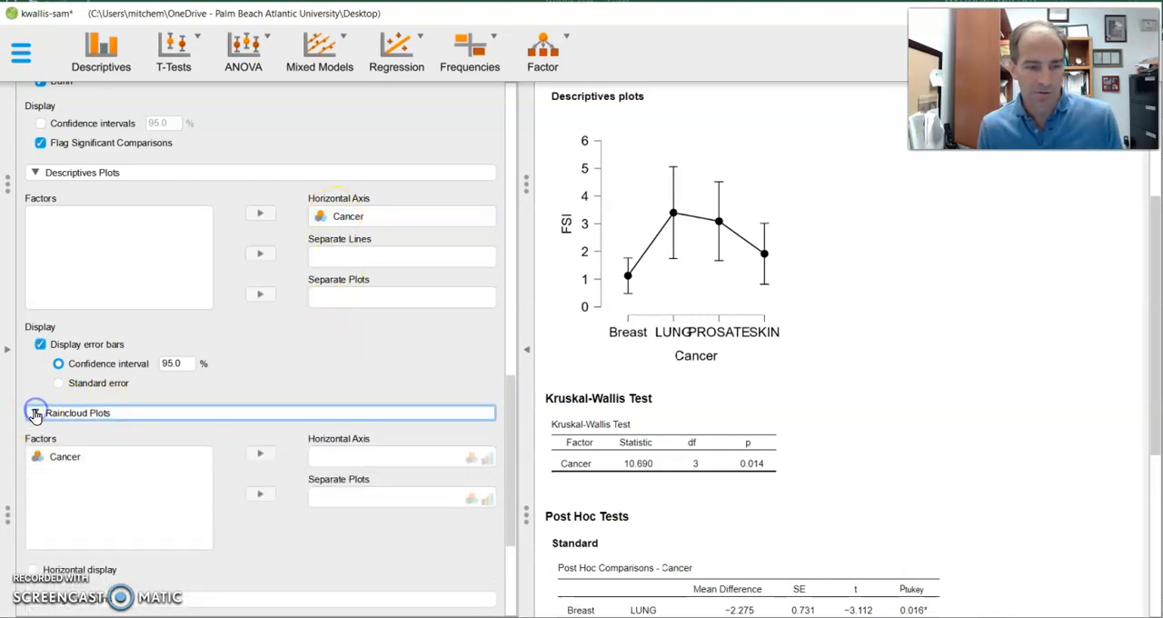
Put Cancer on the raincloud plot's horizontal axis and view the Breast, Lung, Prostate, Skin plot.
{"action": "left_click", "coordinate": [34, 412]}
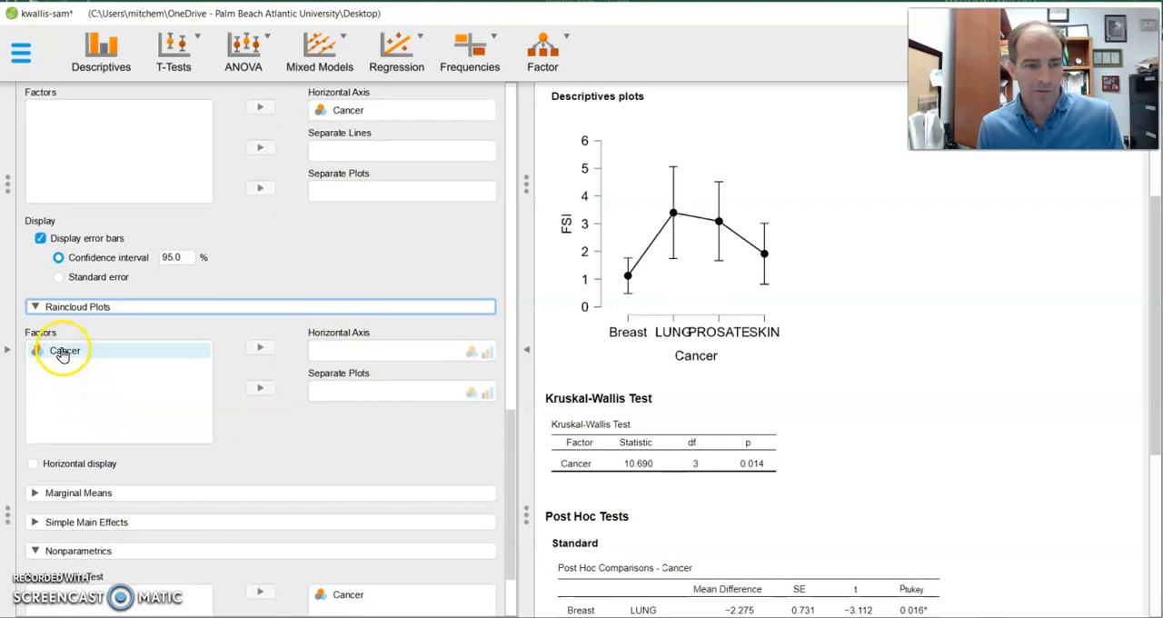
{"action": "left_click", "coordinate": [261, 349]}
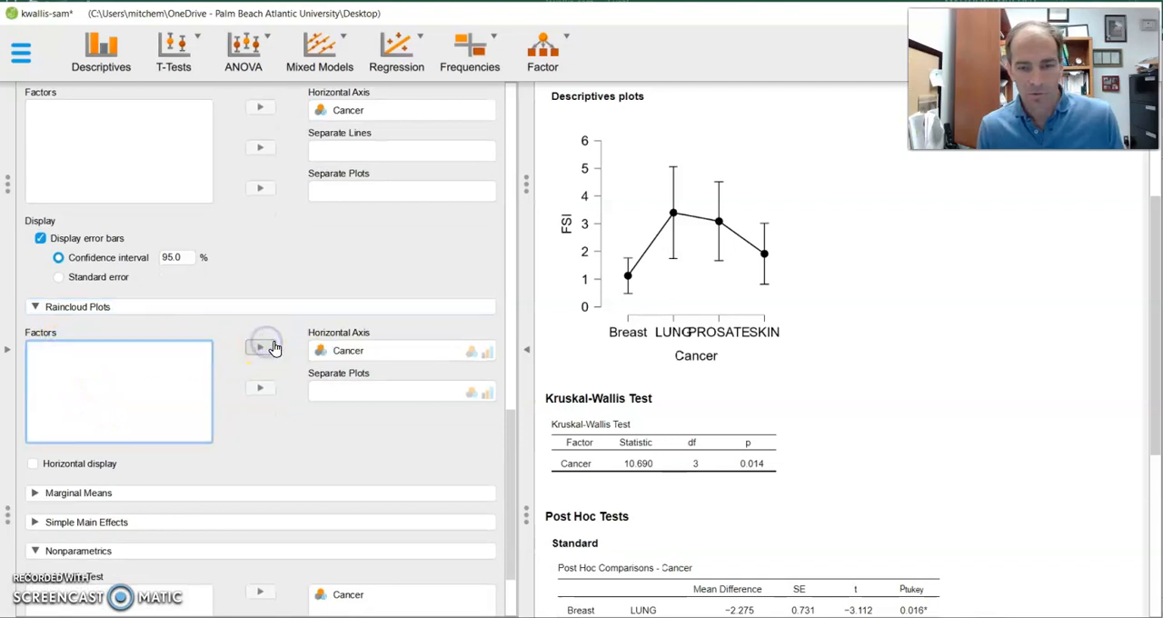
{"action": "left_click", "coordinate": [260, 347]}
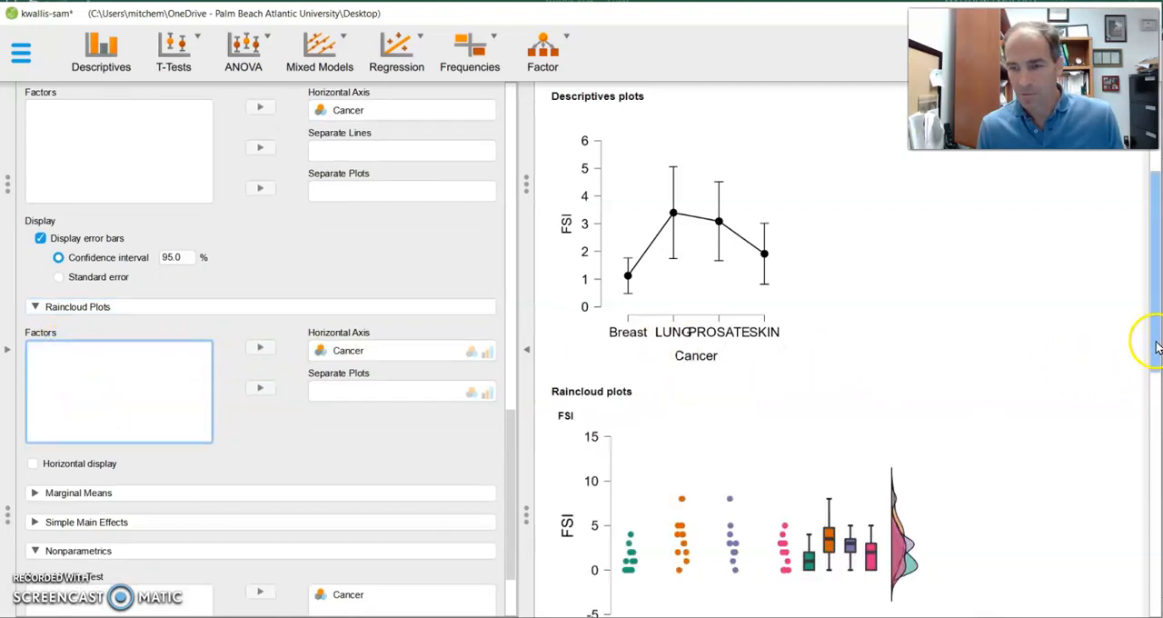
{"action": "scroll", "scroll_direction": "down", "scroll_amount": 3}
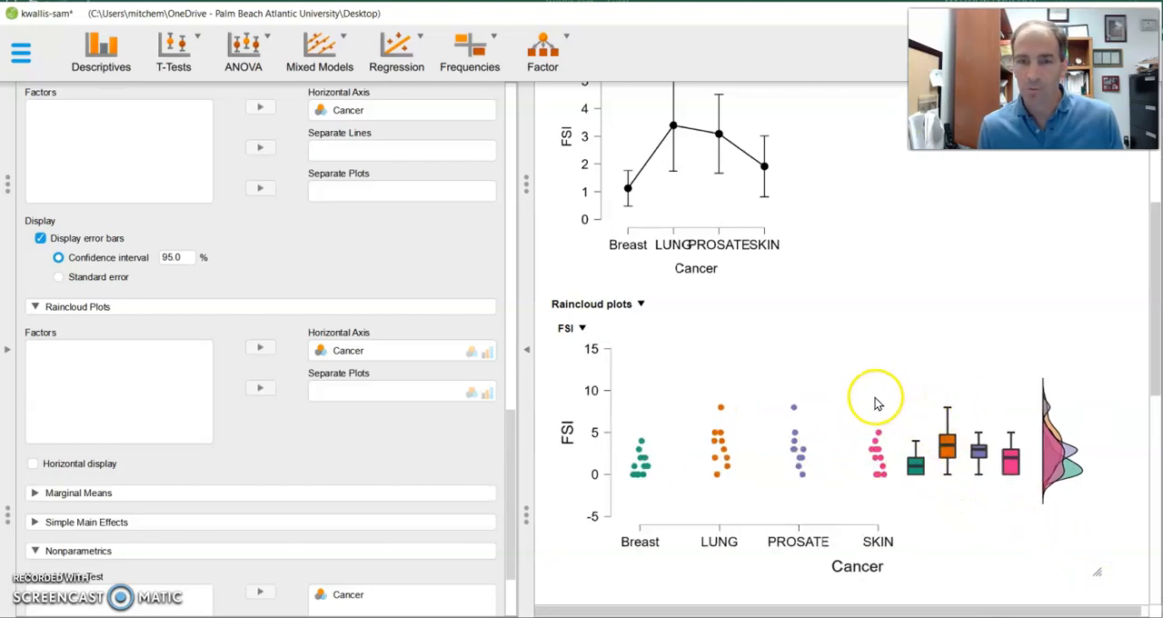
{"action": "mouse_move", "coordinate": [718, 464]}
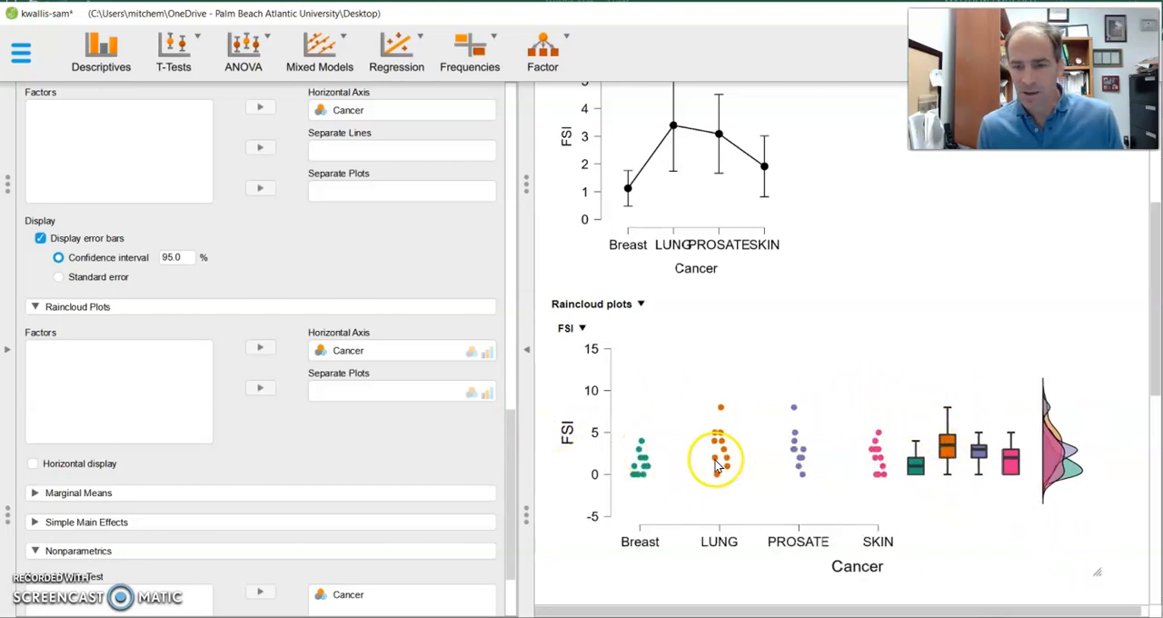
{"action": "mouse_move", "coordinate": [918, 436]}
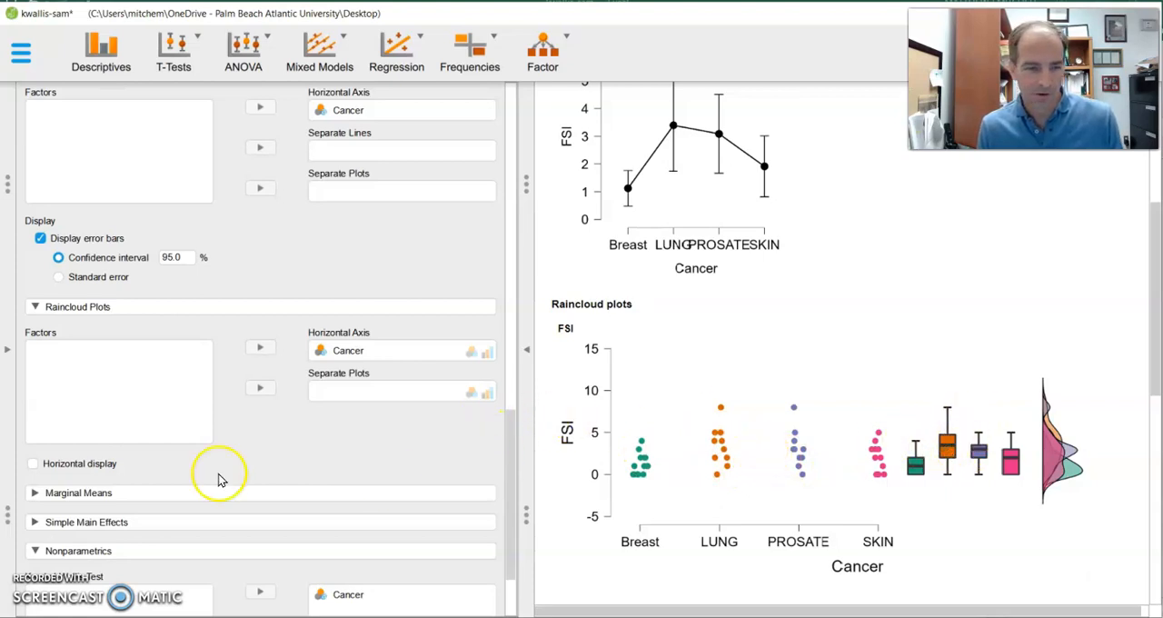
Switch the raincloud plot to horizontal display and fold away its settings.
{"action": "left_click", "coordinate": [33, 463]}
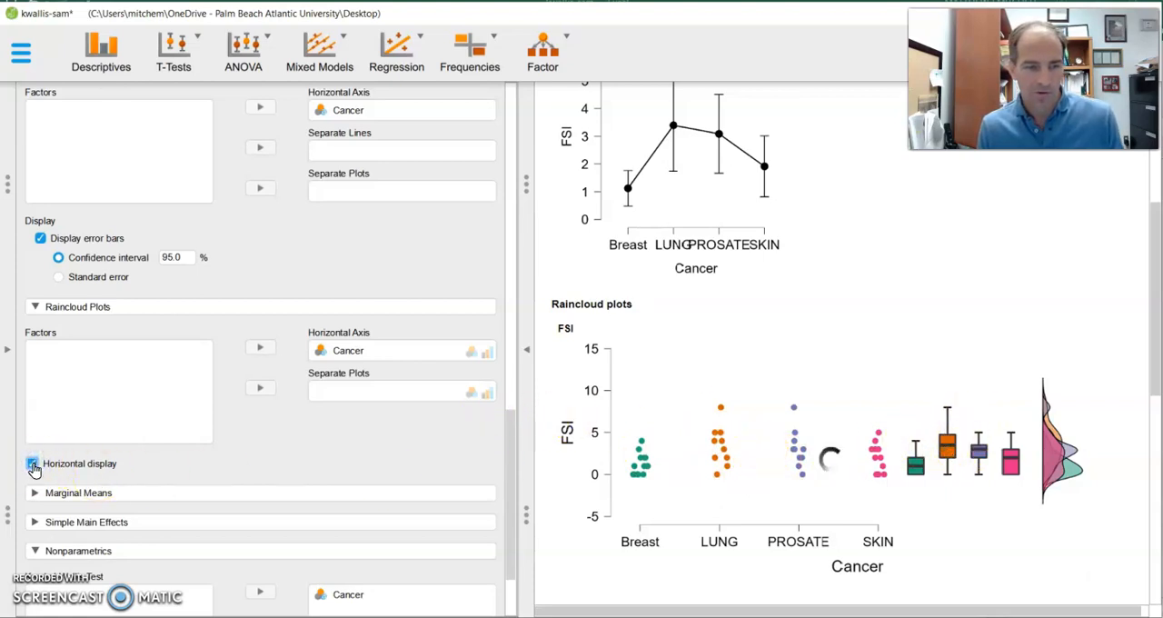
{"action": "left_click", "coordinate": [31, 464]}
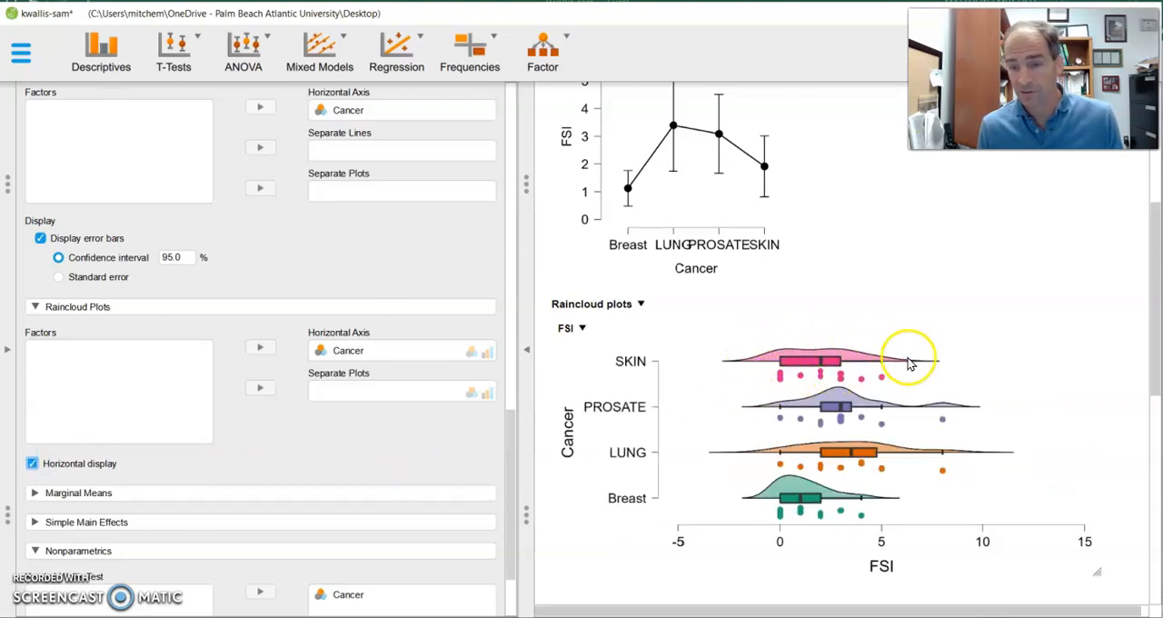
{"action": "mouse_move", "coordinate": [781, 481]}
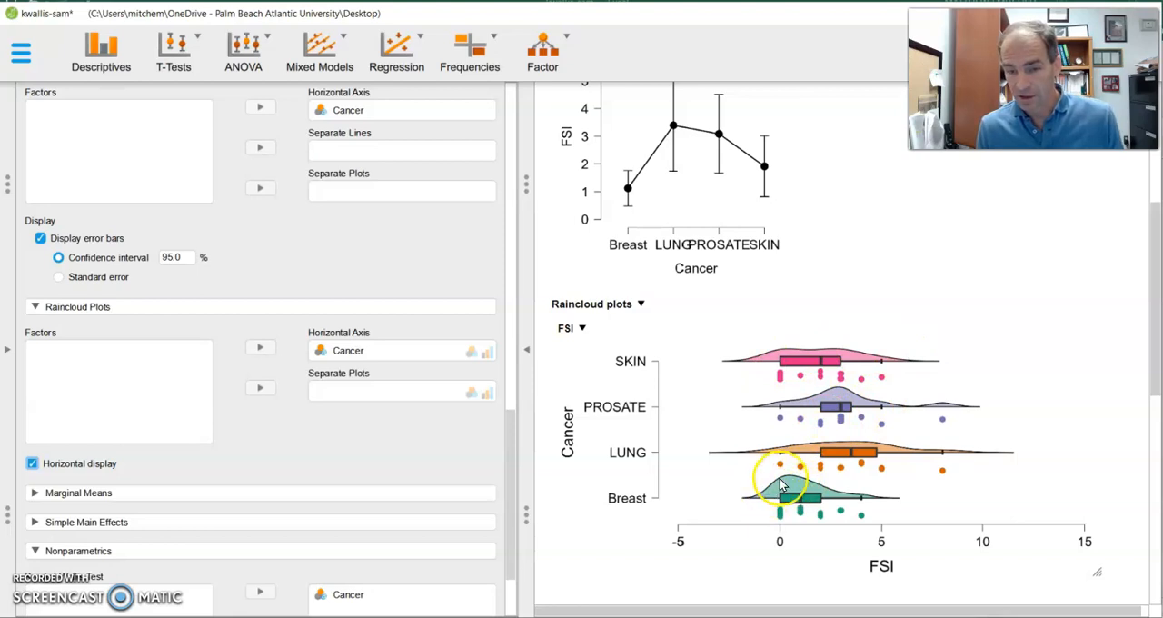
{"action": "mouse_move", "coordinate": [818, 386]}
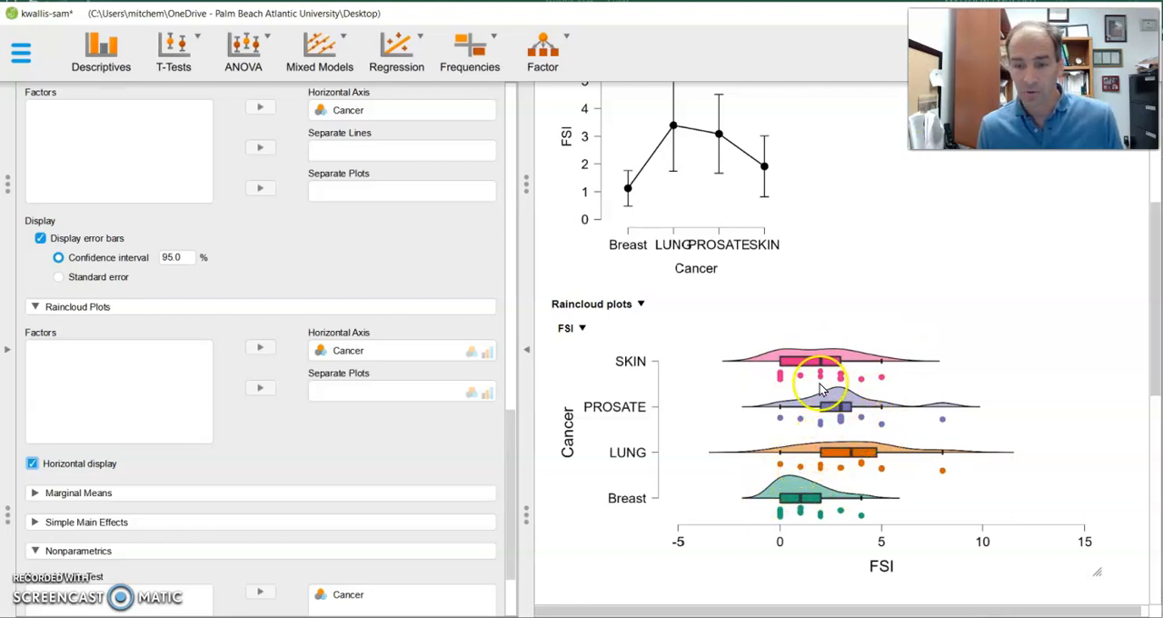
{"action": "mouse_move", "coordinate": [807, 397]}
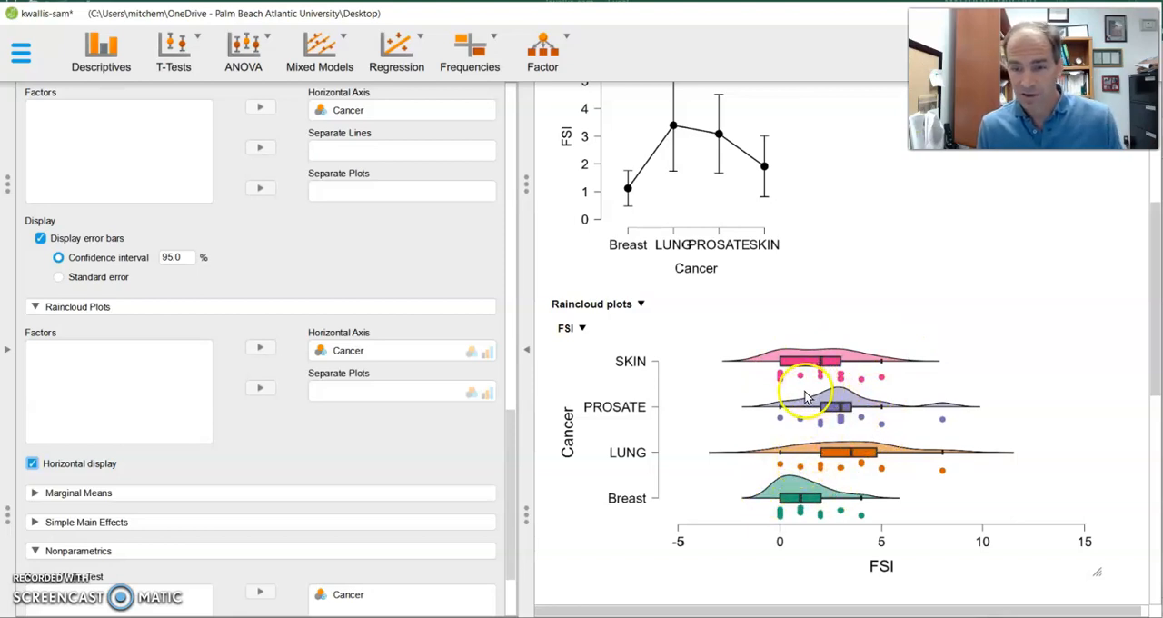
{"action": "mouse_move", "coordinate": [775, 494]}
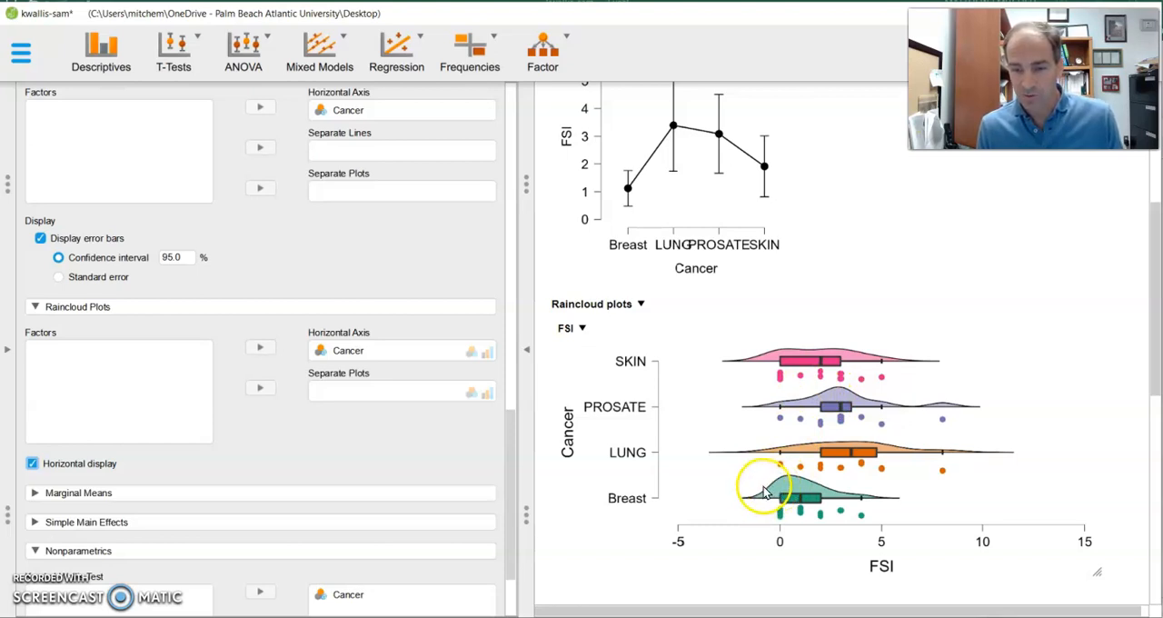
{"action": "mouse_move", "coordinate": [738, 497]}
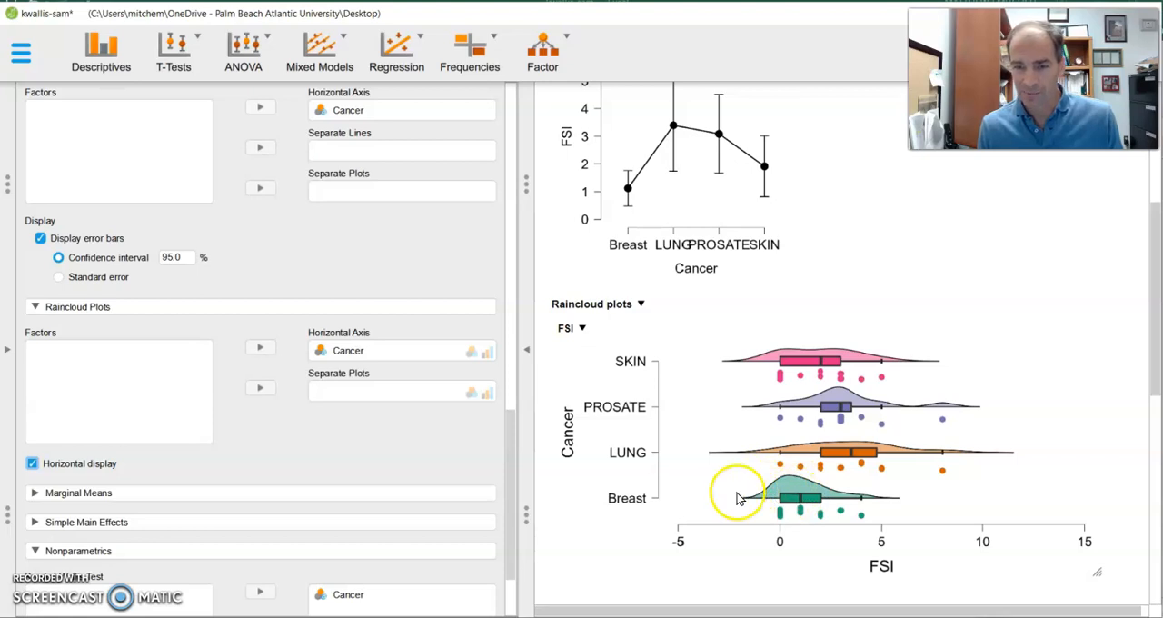
{"action": "mouse_move", "coordinate": [612, 498]}
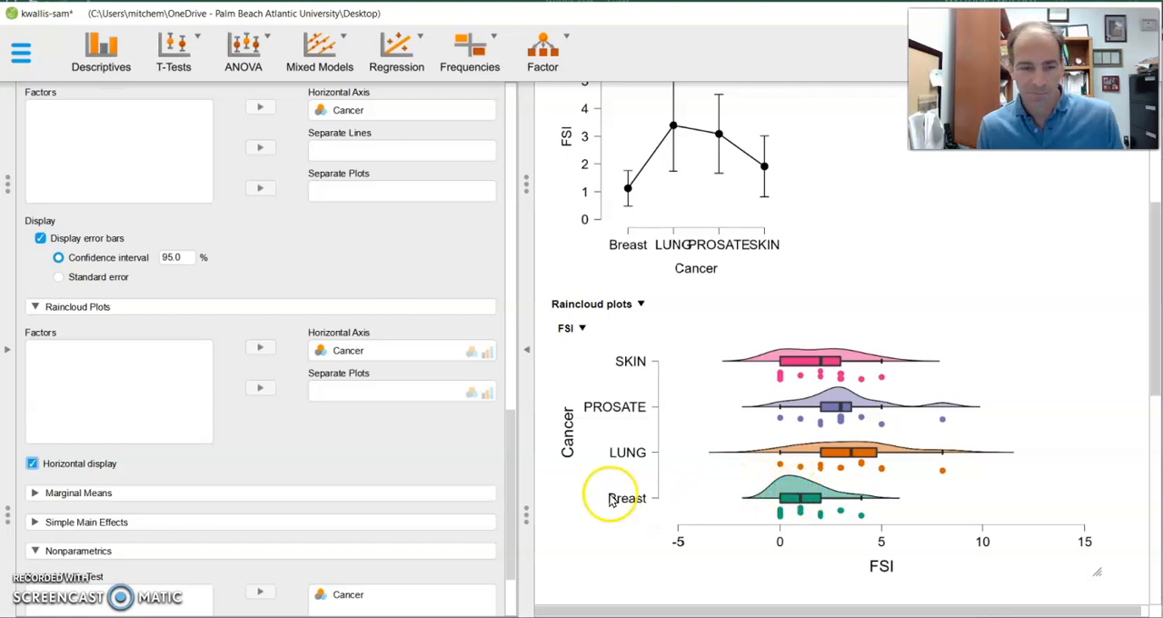
{"action": "scroll", "scroll_direction": "up", "scroll_amount": 3}
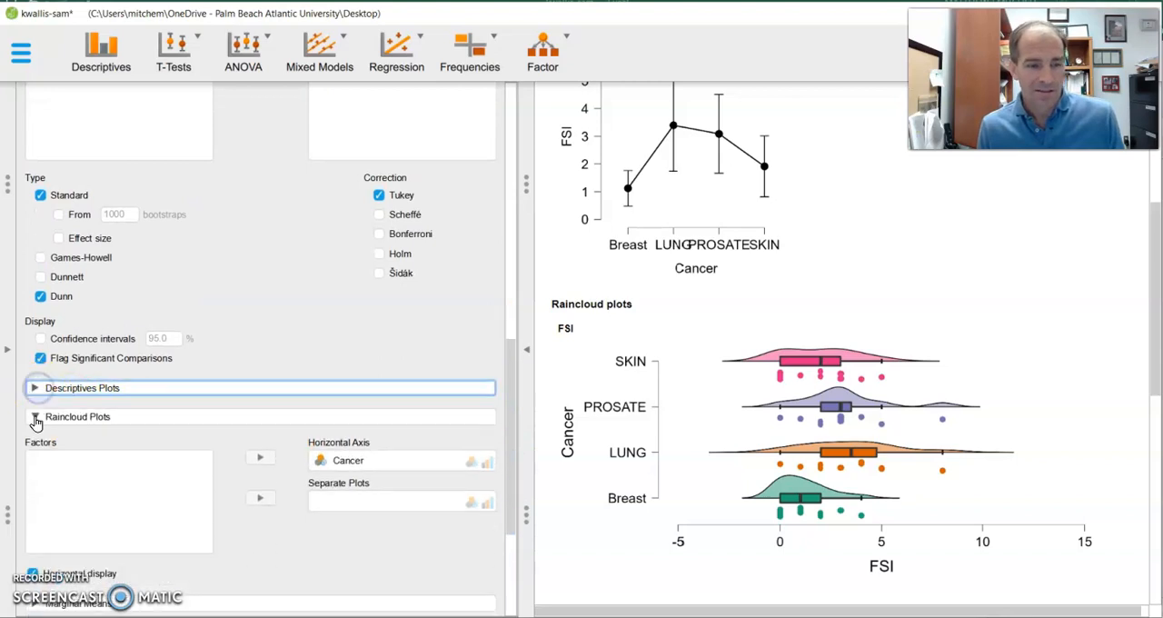
{"action": "left_click", "coordinate": [35, 416]}
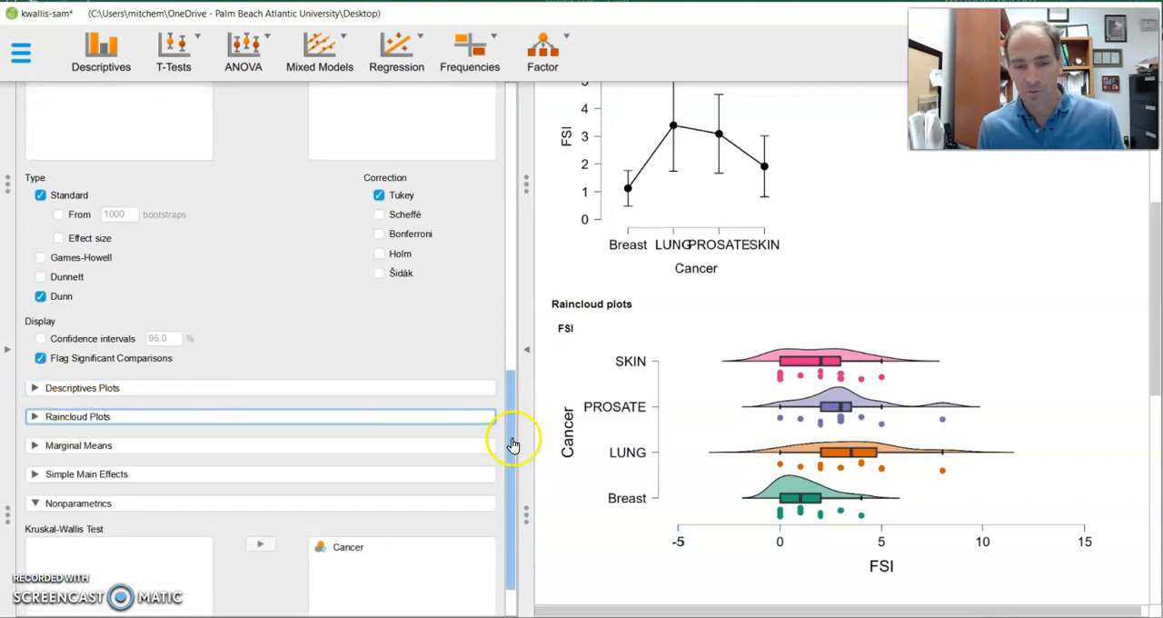